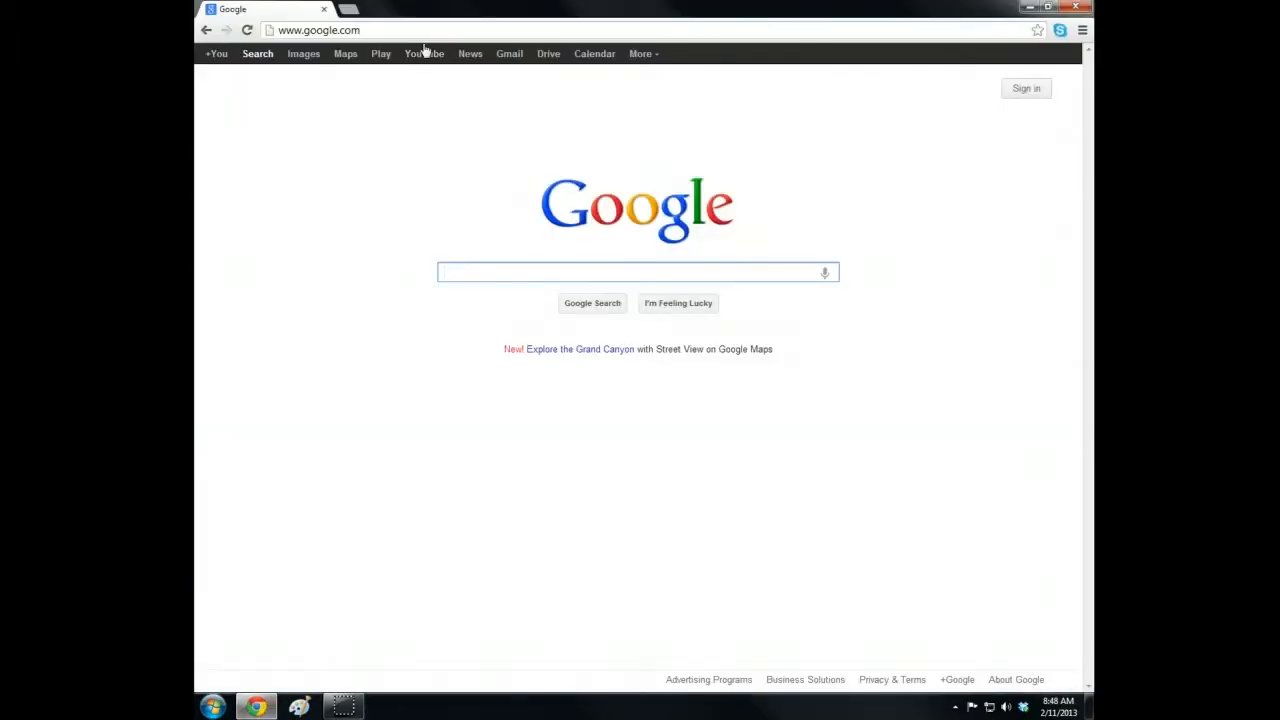
Reach the isatphonelive.com Support page and download the USB Drivers zip
text(isatphoneliv)
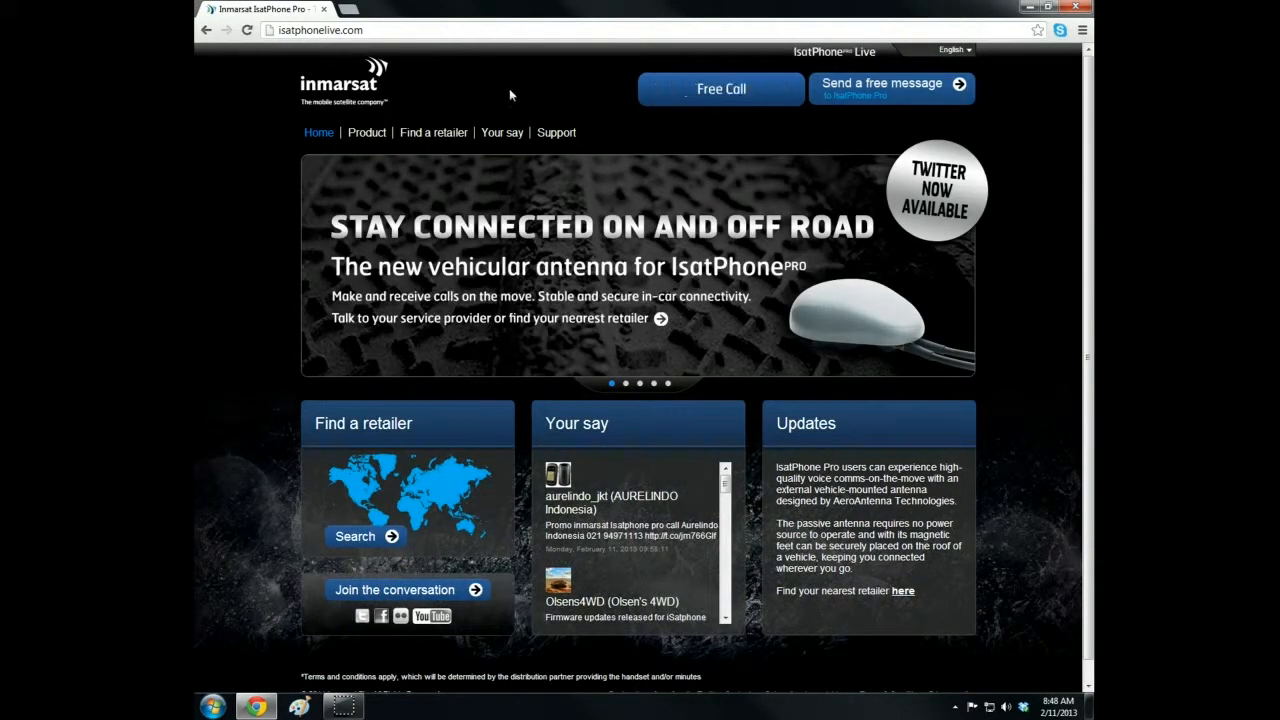
click(556, 132)
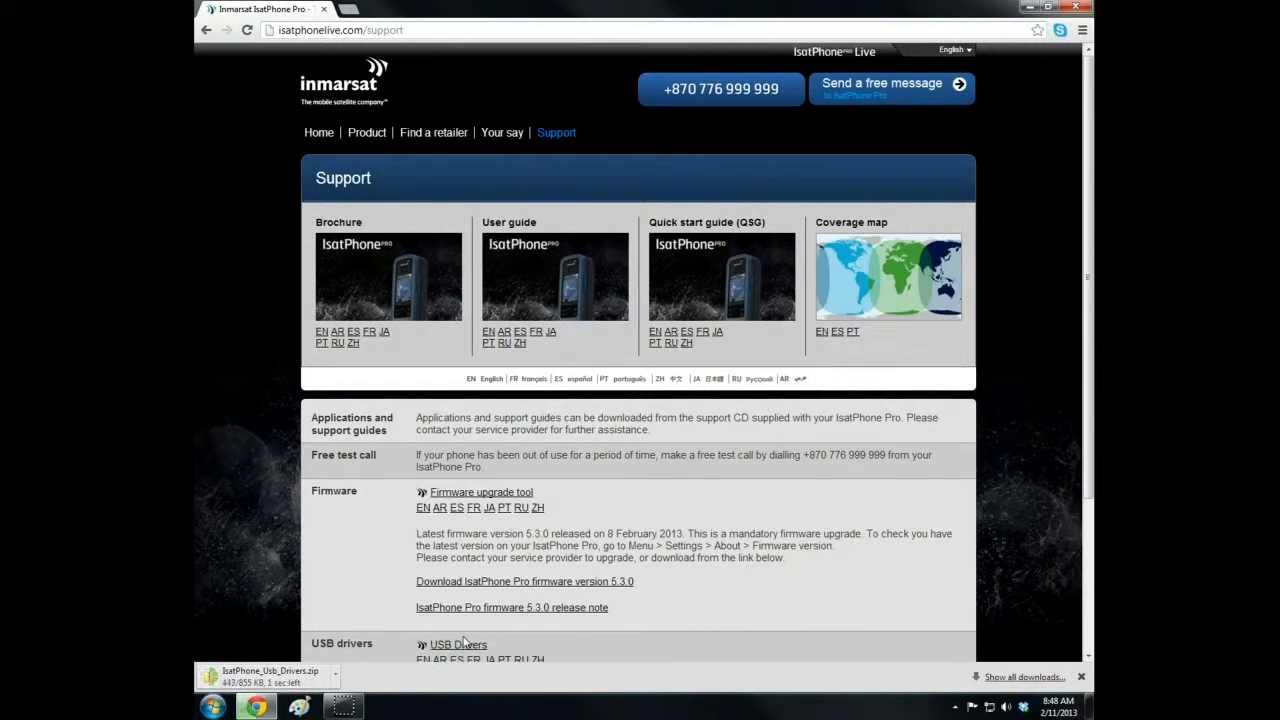
scroll(down, 3)
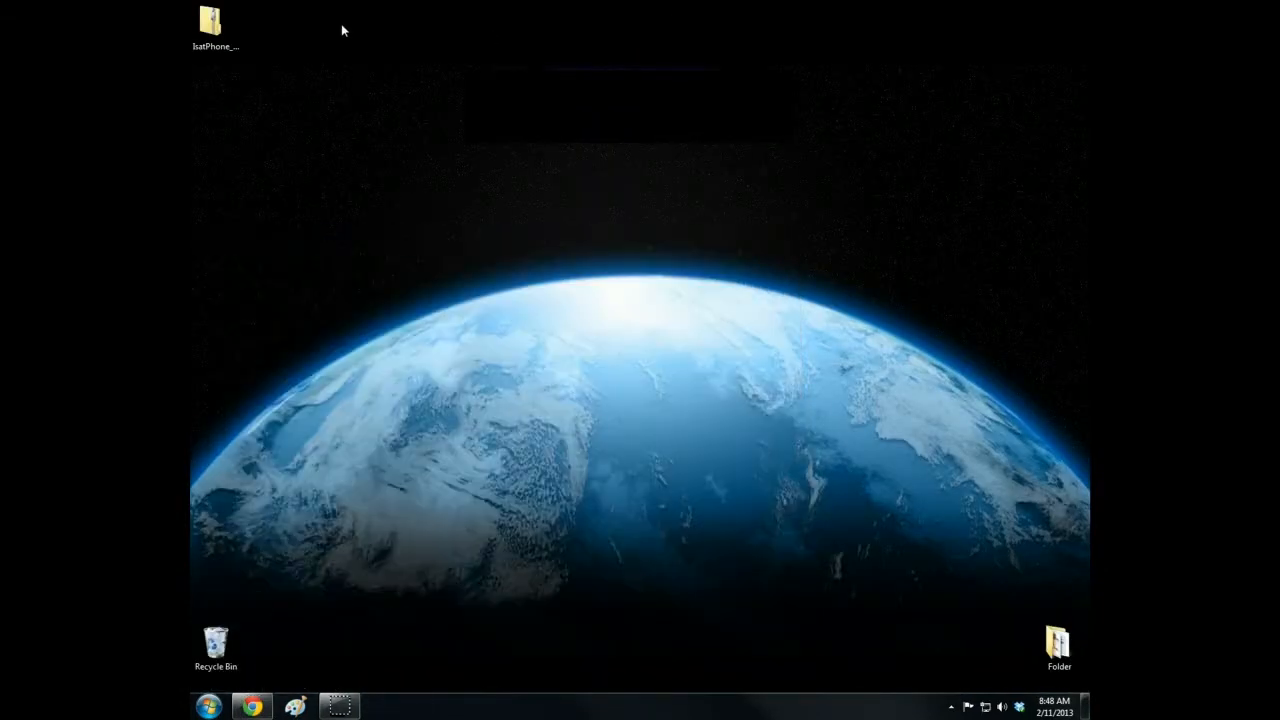
Extract the drivers zip to the Desktop, creating the USB Drivers - NEW folder
right_click(216, 24)
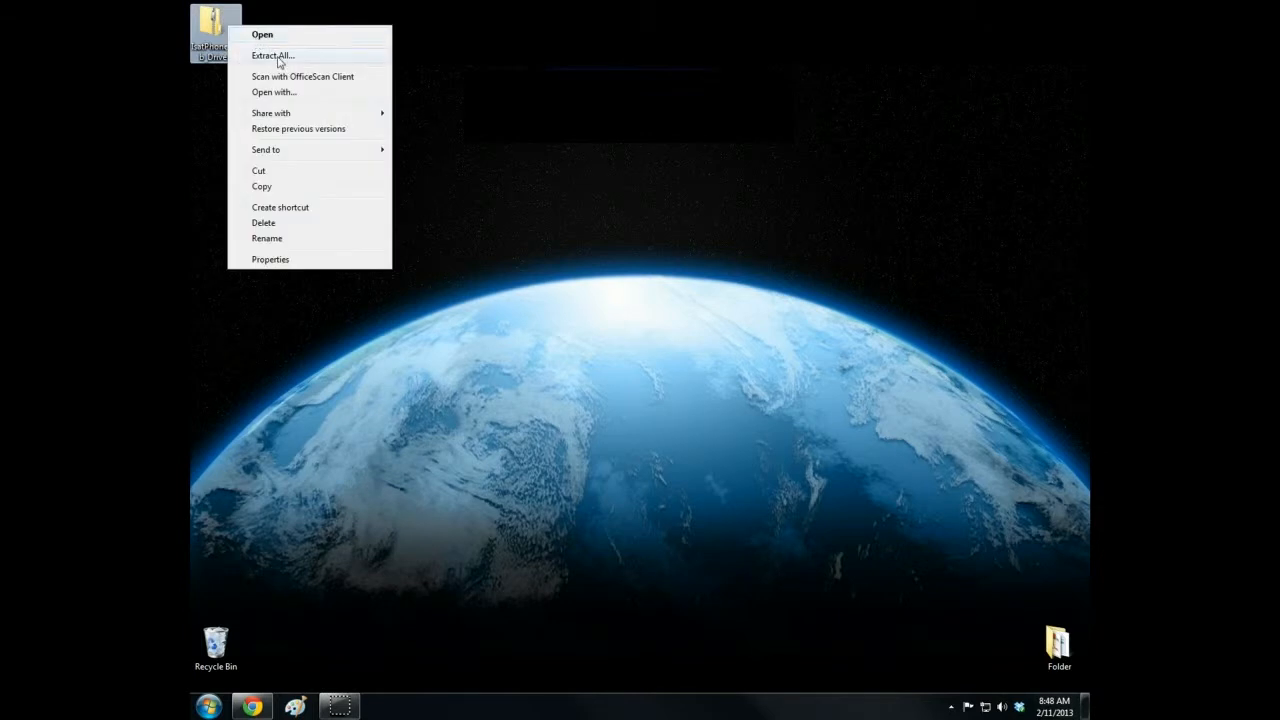
click(272, 56)
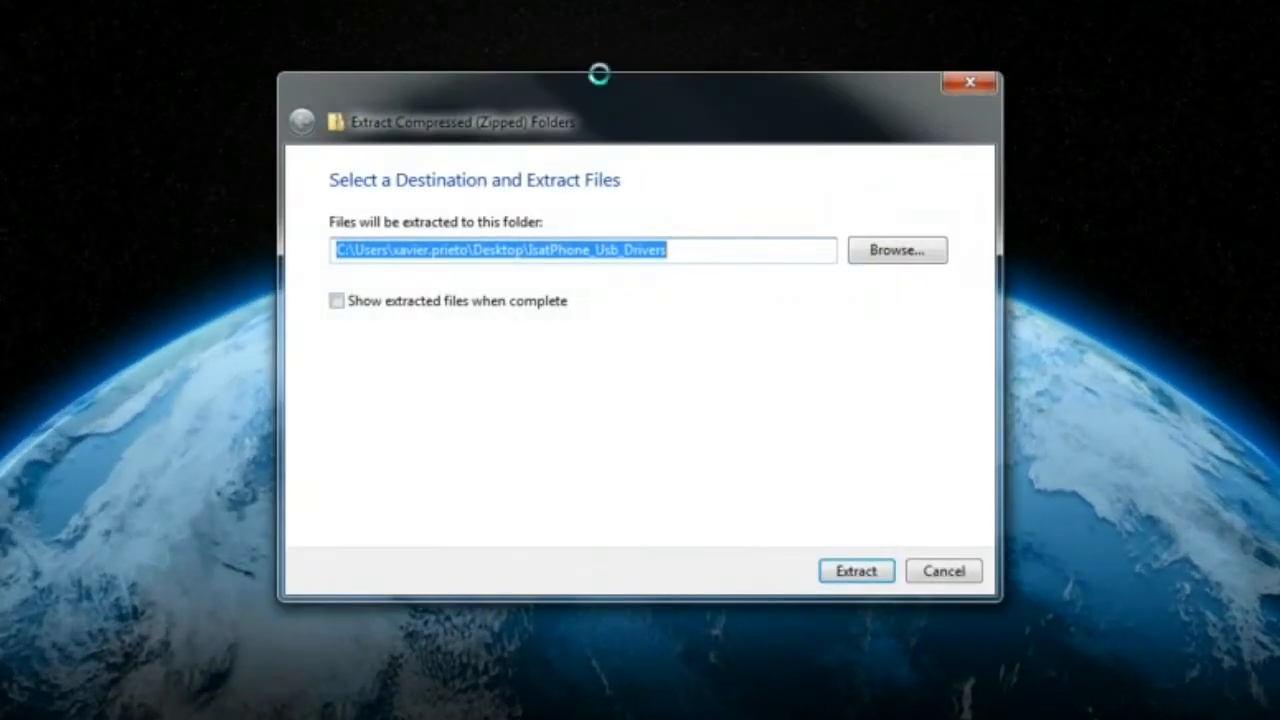
click(896, 250)
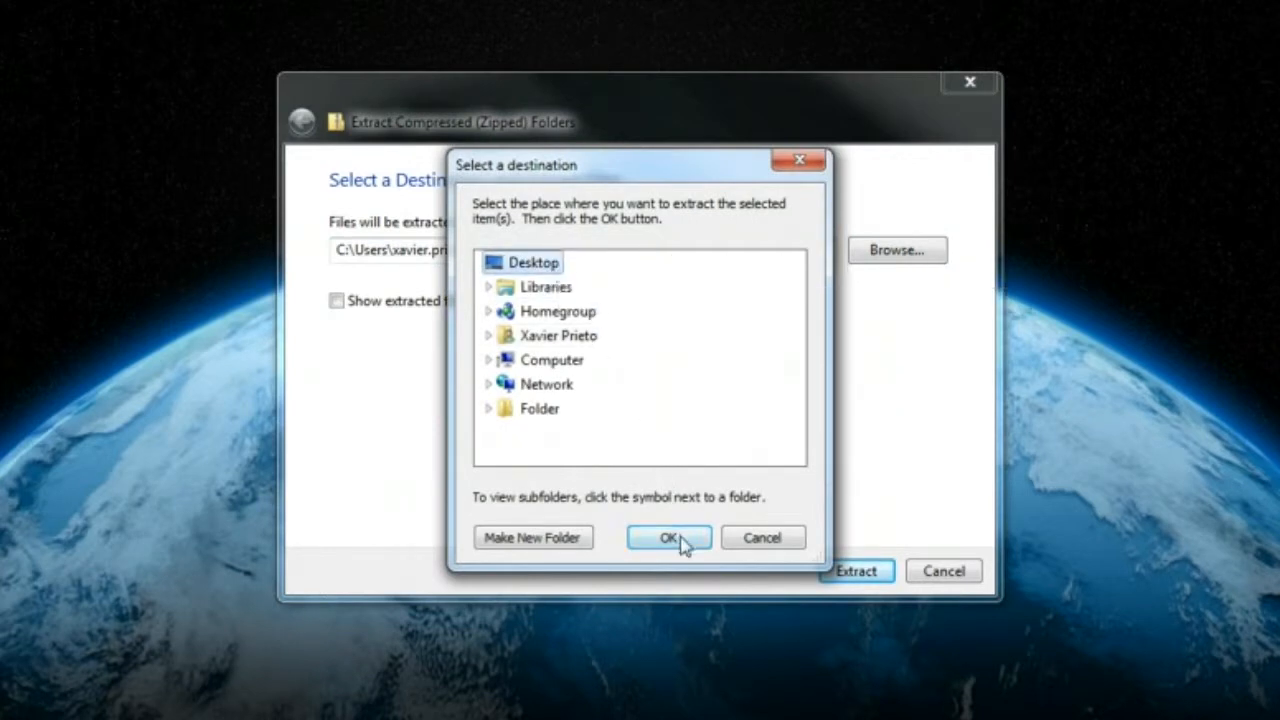
click(668, 536)
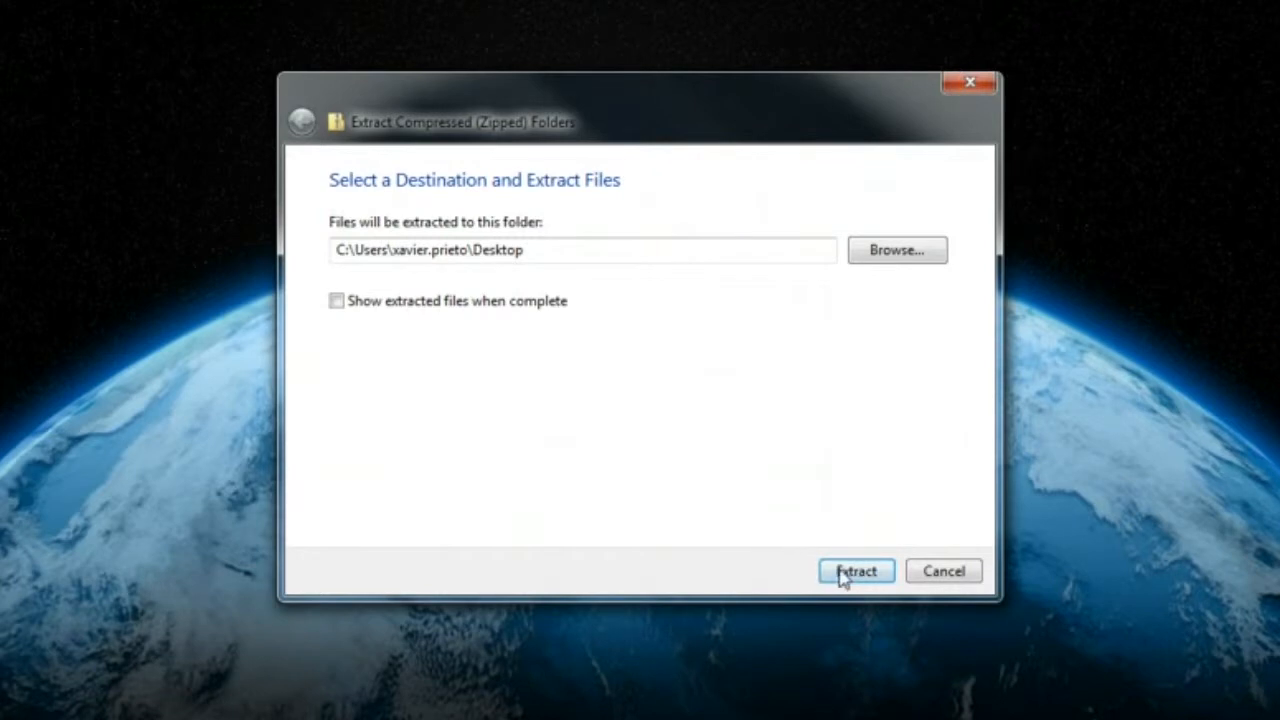
click(856, 570)
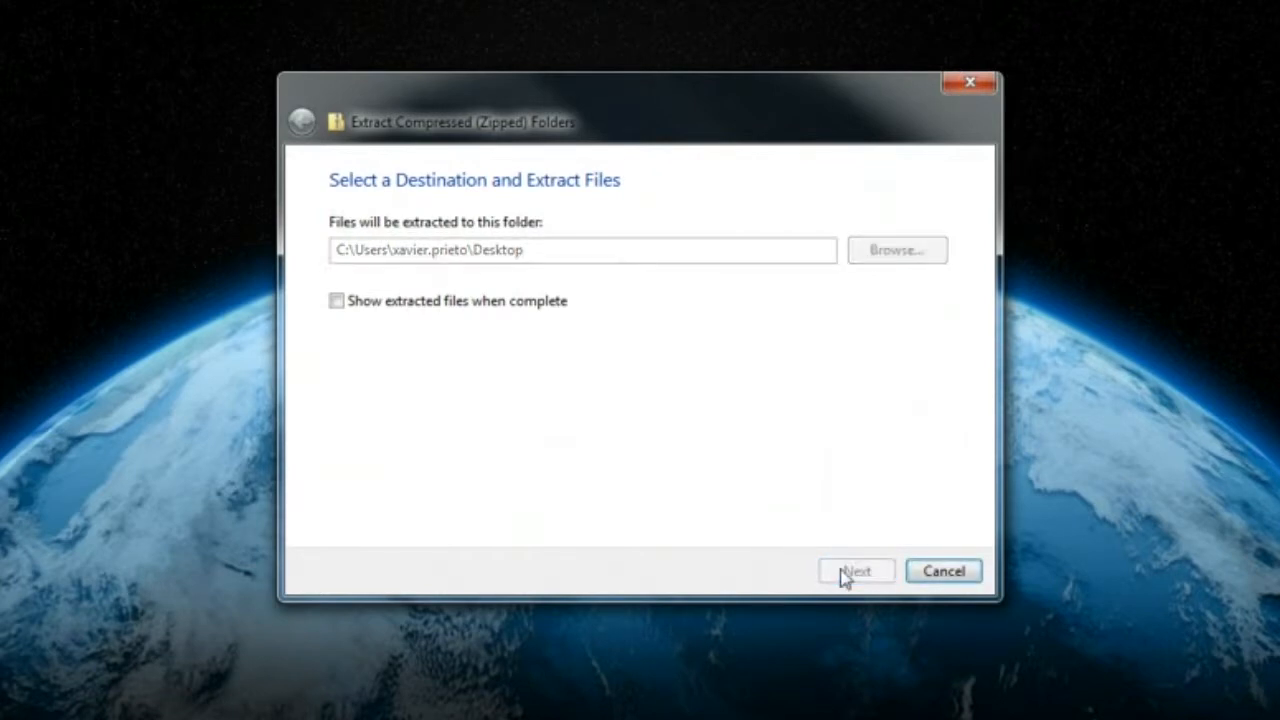
click(856, 570)
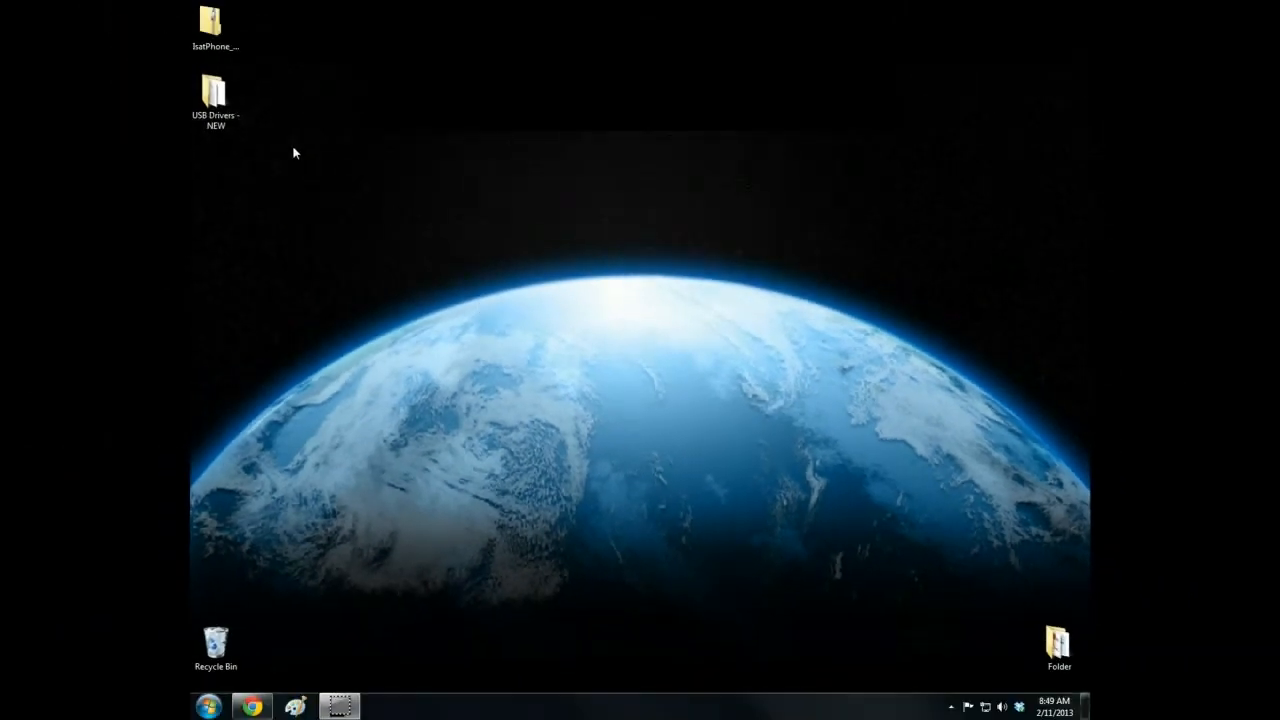
Run Setup from USB Drivers - NEW and install the IsatPhone Pro USB drivers successfully
double_click(216, 90)
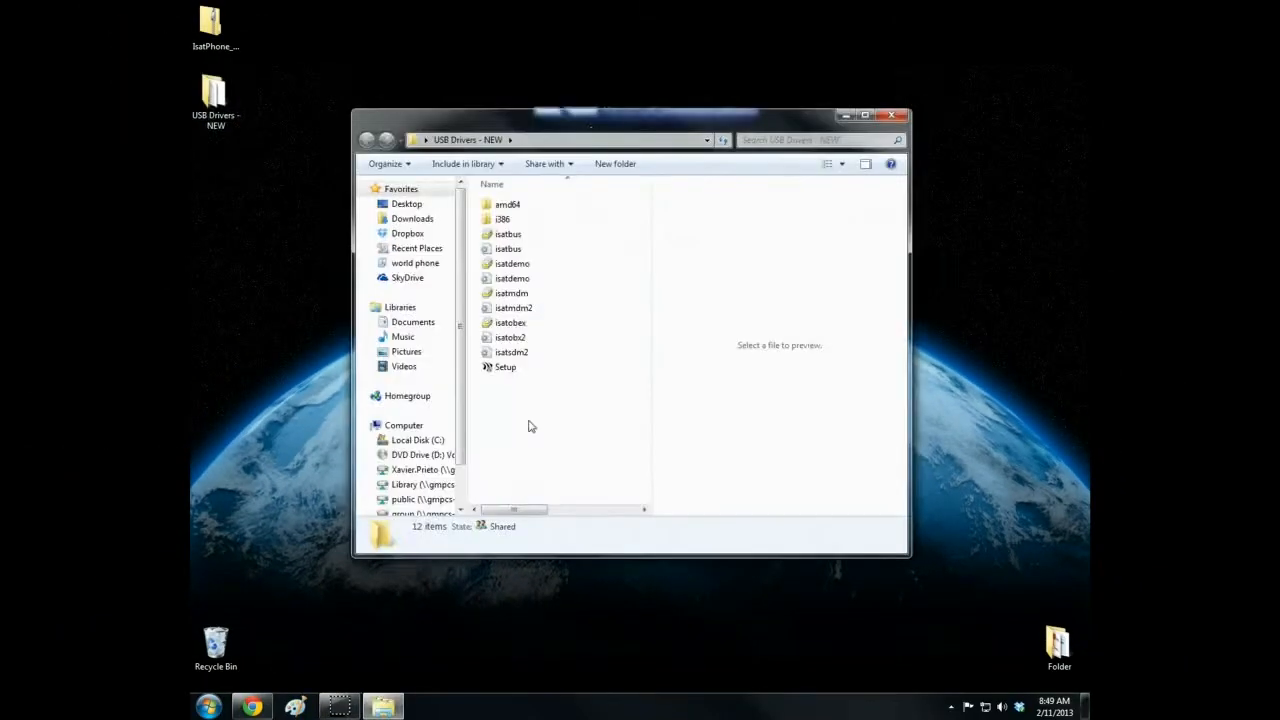
click(504, 368)
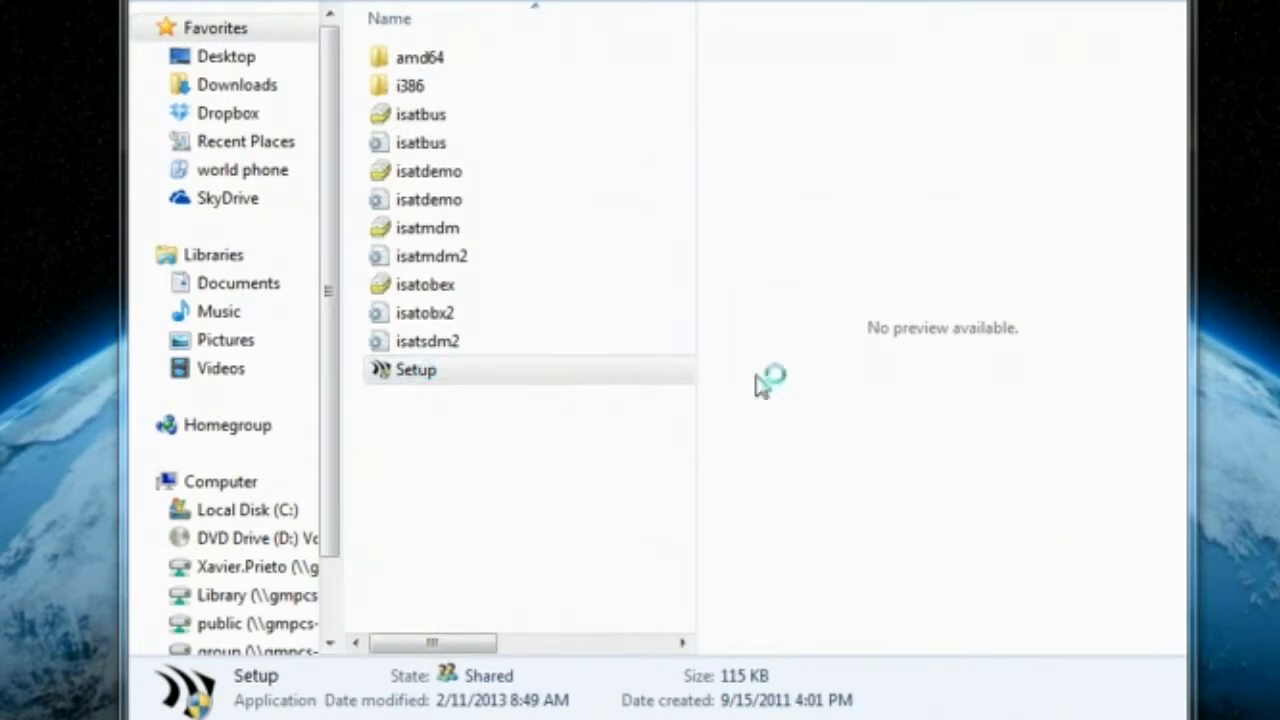
double_click(416, 368)
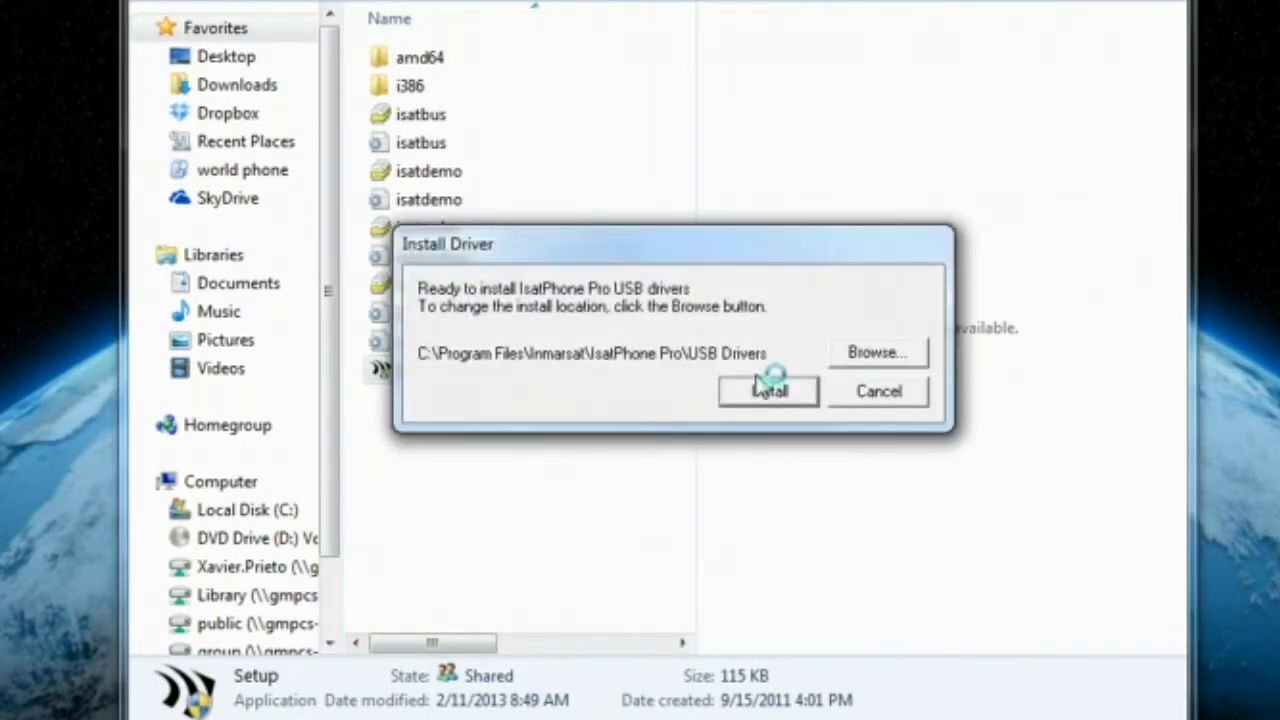
click(768, 390)
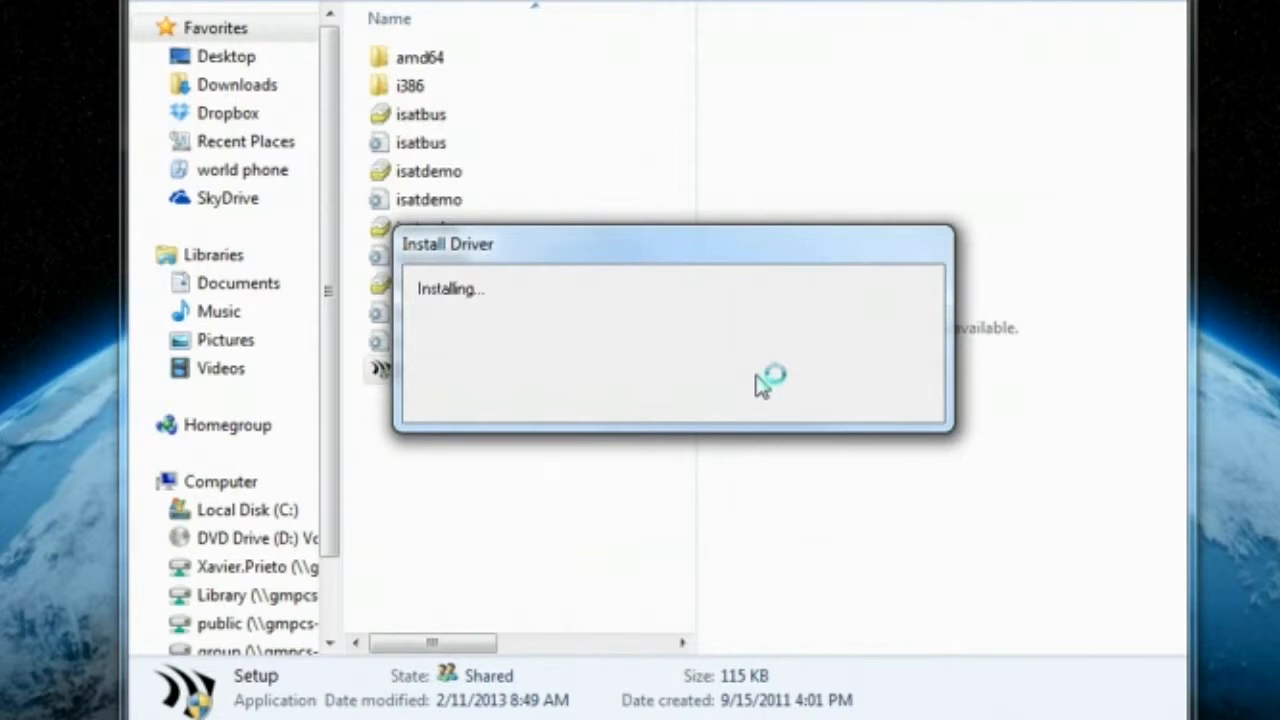
mouse_move(770, 400)
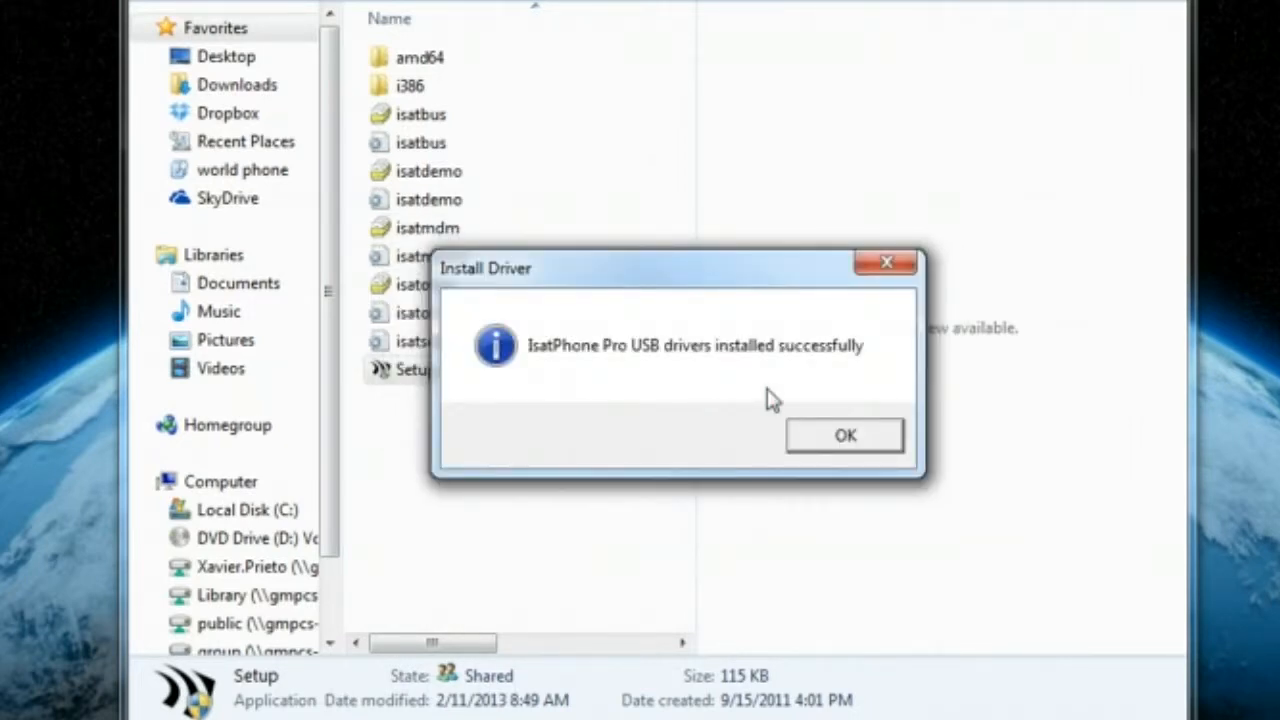
click(844, 436)
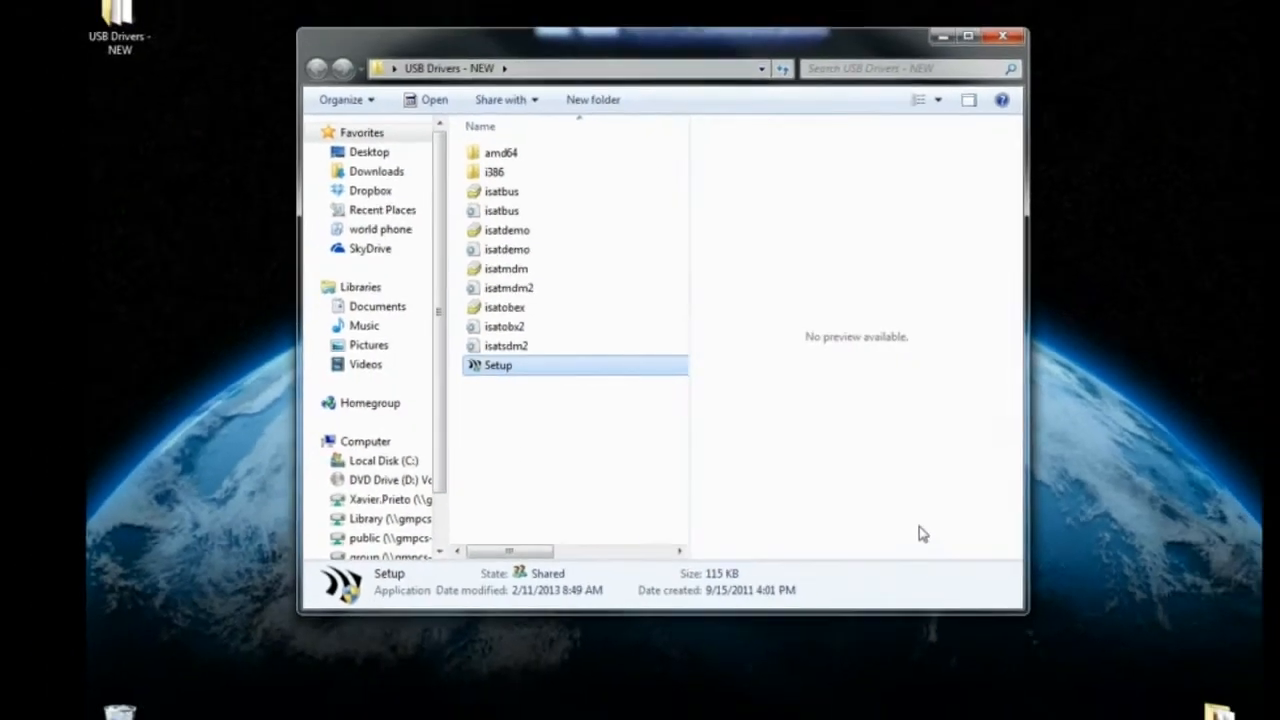
Download the firmware upgrade tool zip and IsatPhone Pro firmware 5.3.0 from the support page
click(1004, 36)
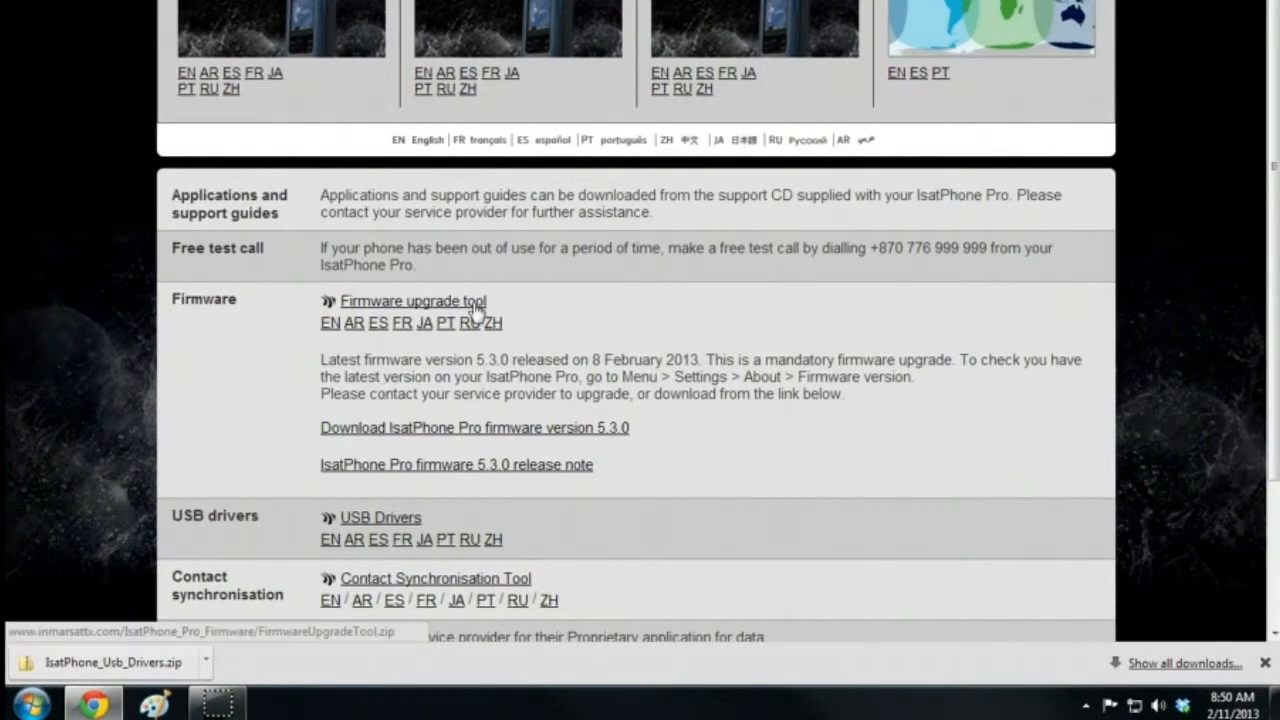
click(412, 300)
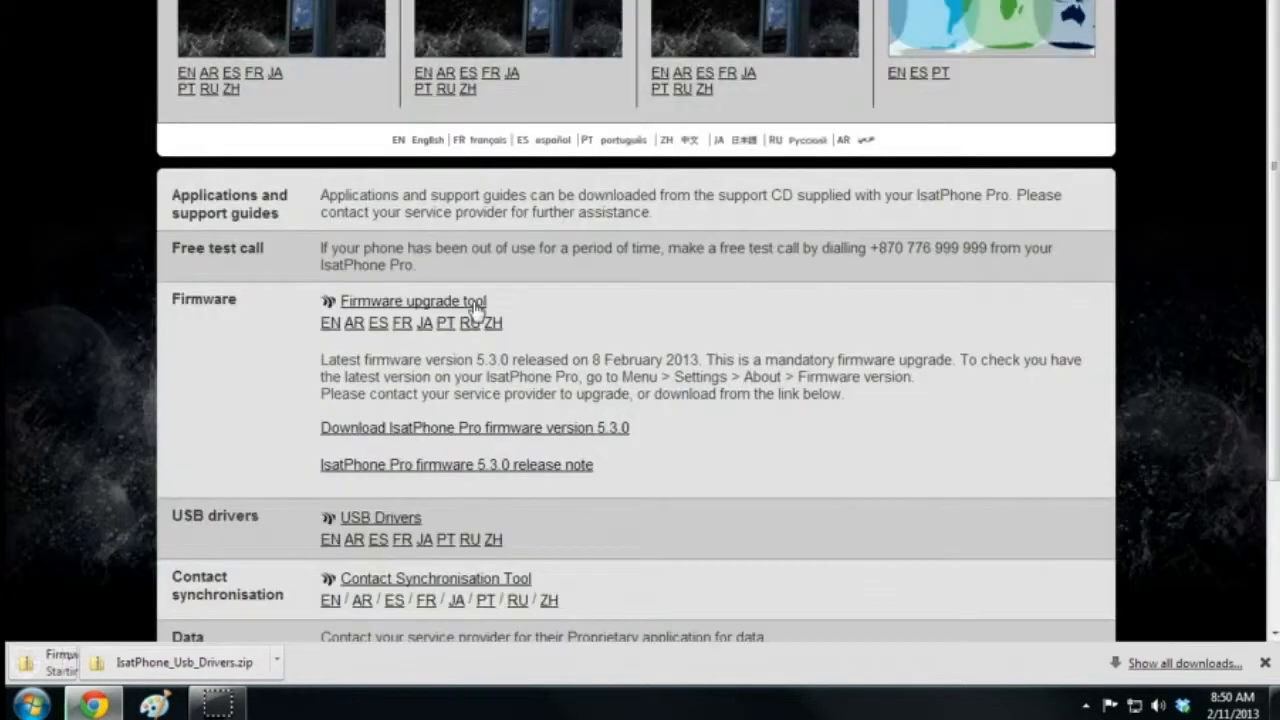
click(412, 300)
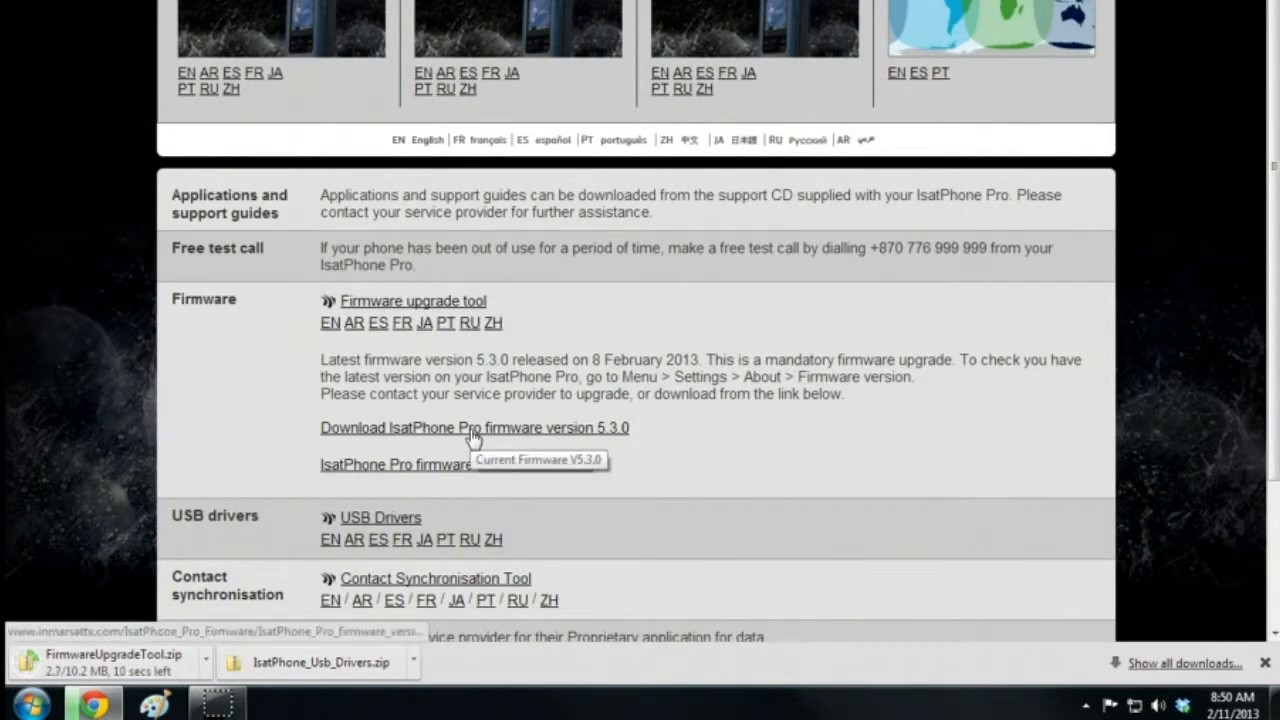
click(474, 428)
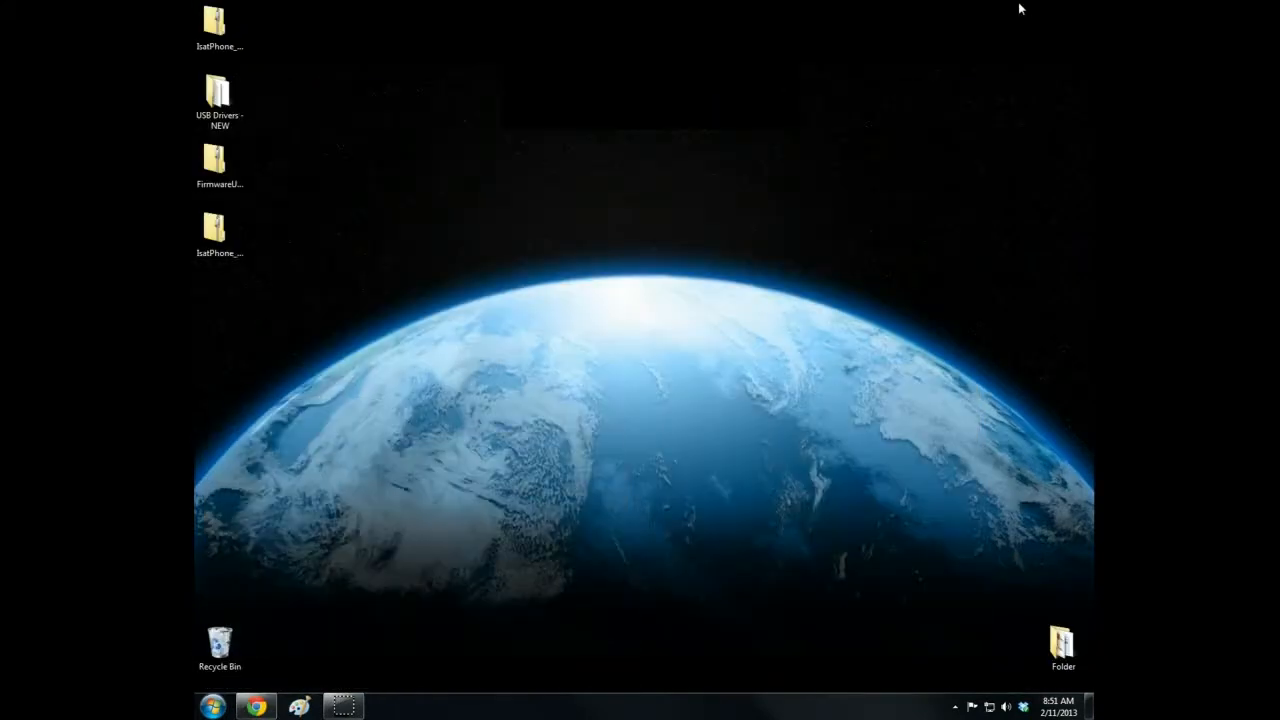
Extract the firmware upgrade tool archive onto the Desktop
right_click(218, 168)
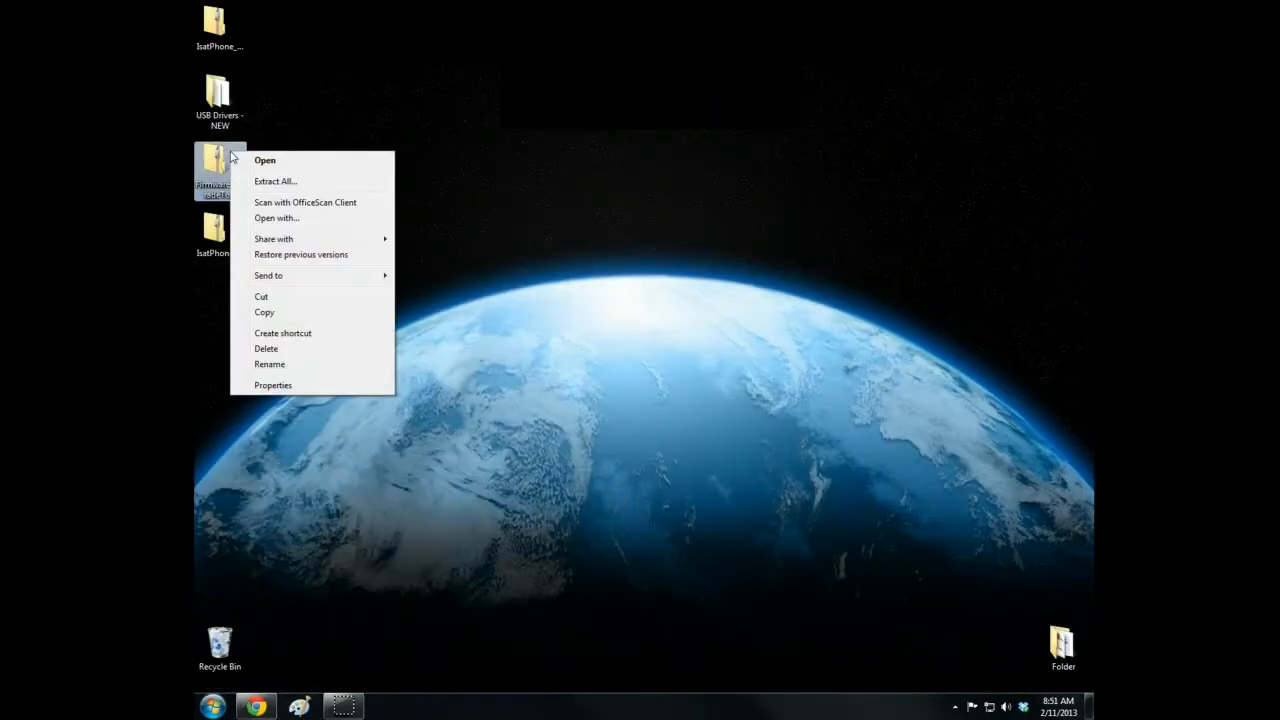
click(276, 180)
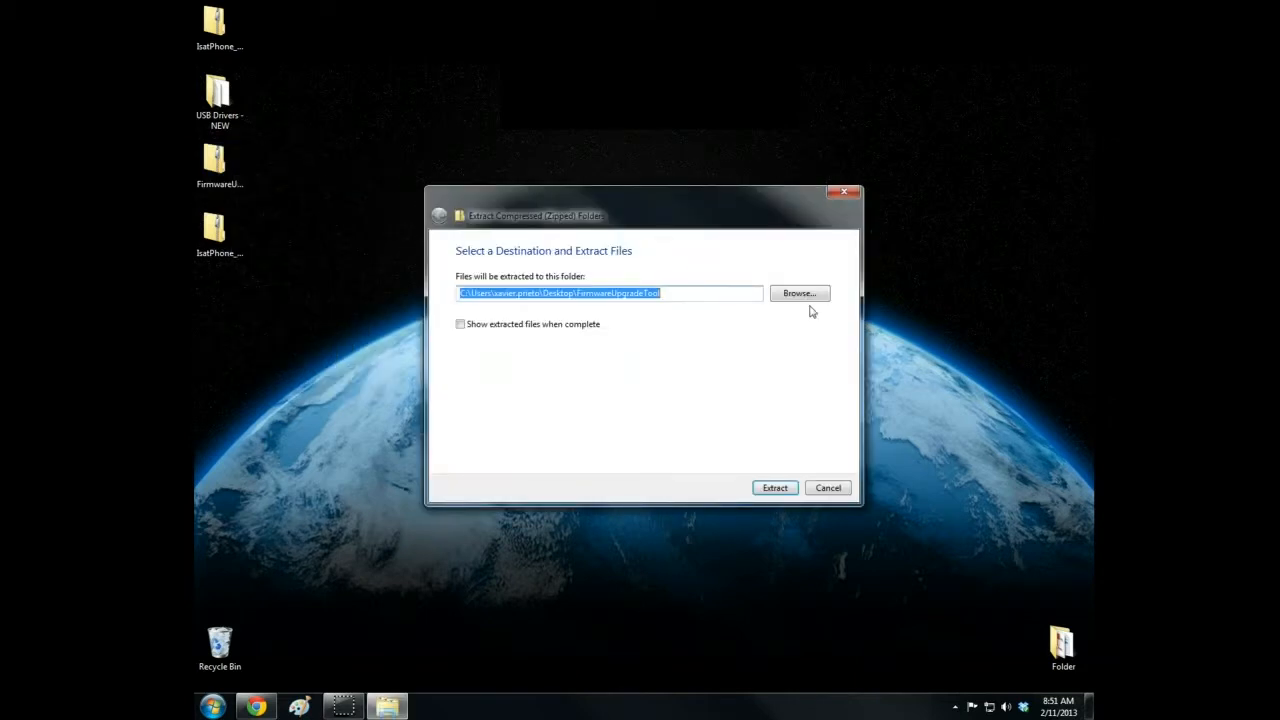
click(800, 292)
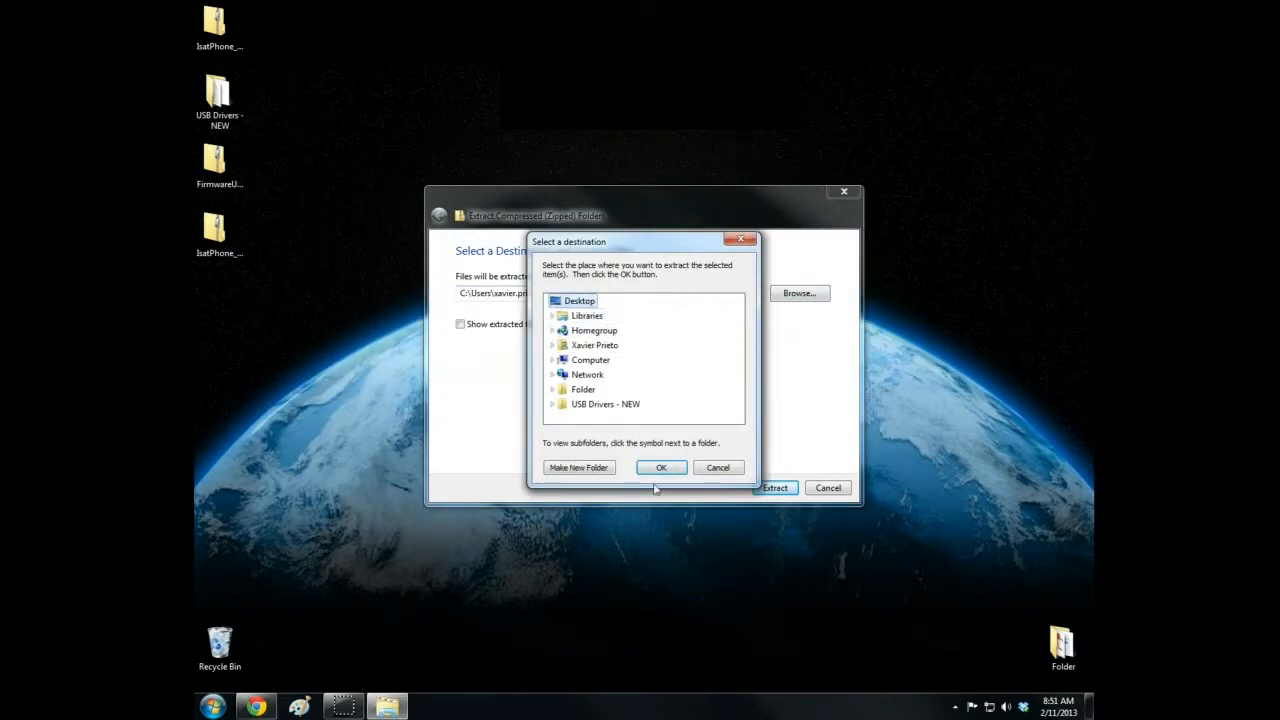
click(660, 468)
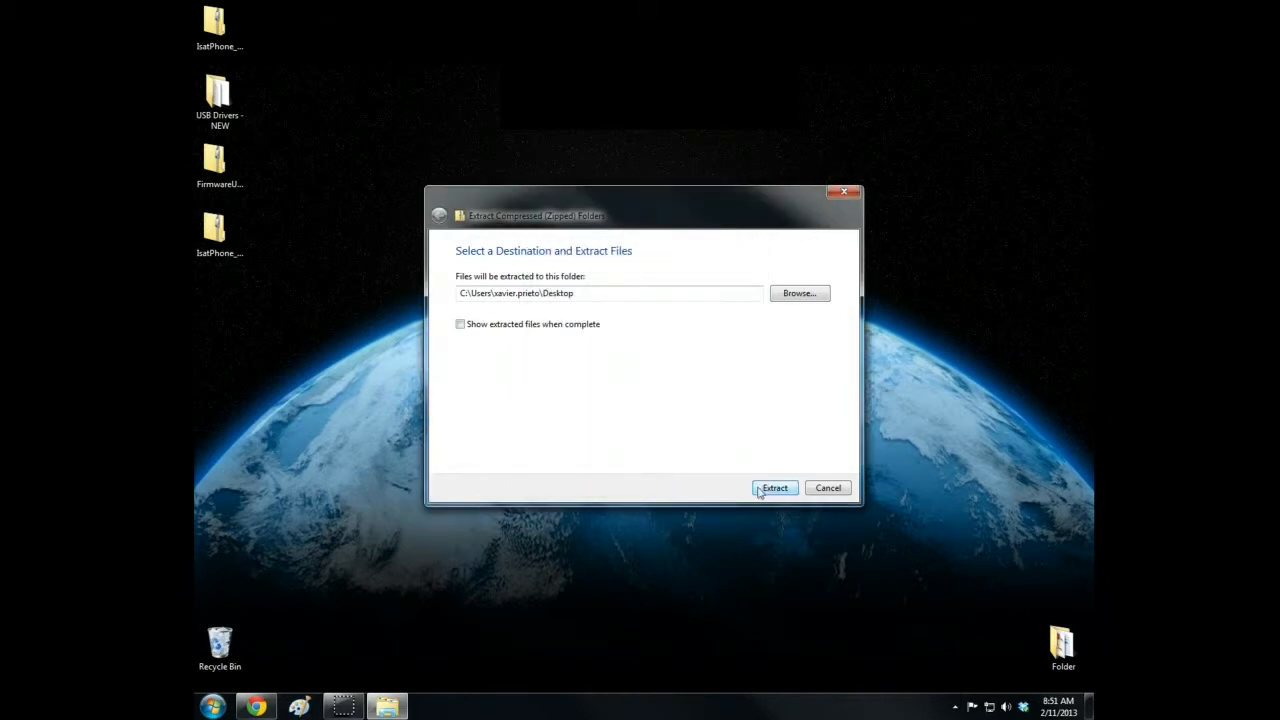
click(774, 488)
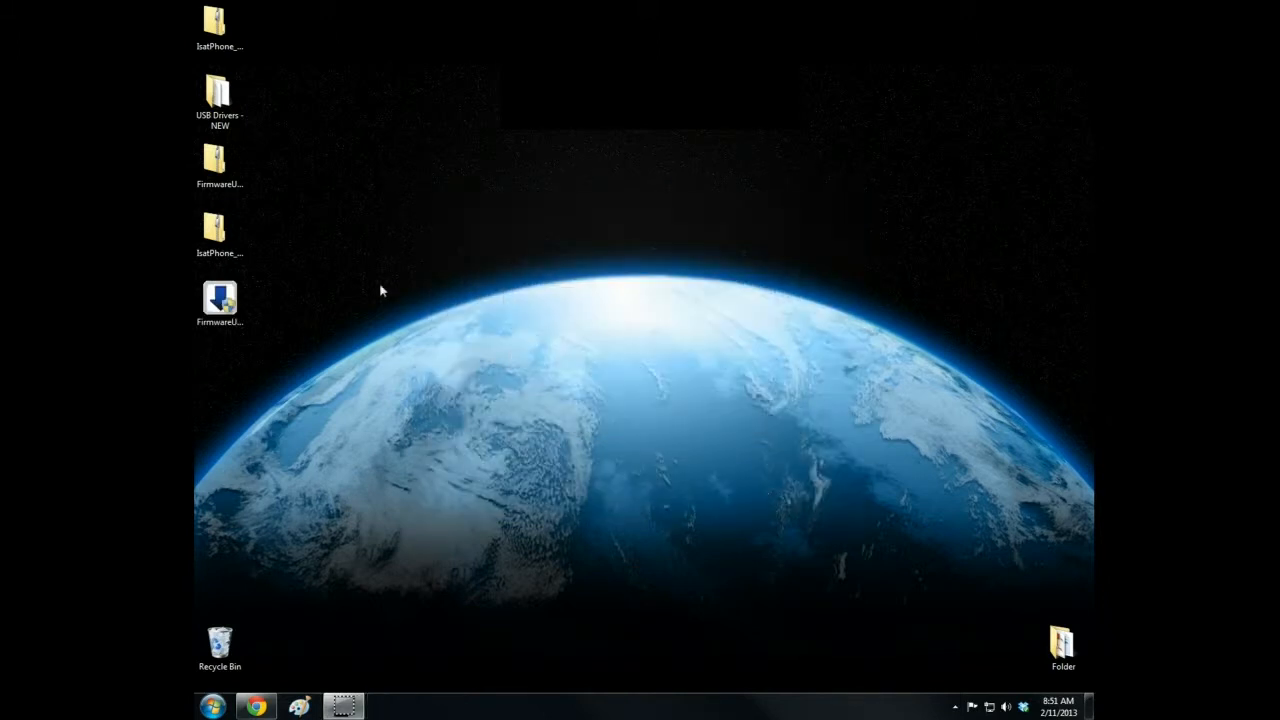
Extract the firmware package archive onto the Desktop, adding the build file there
double_click(220, 300)
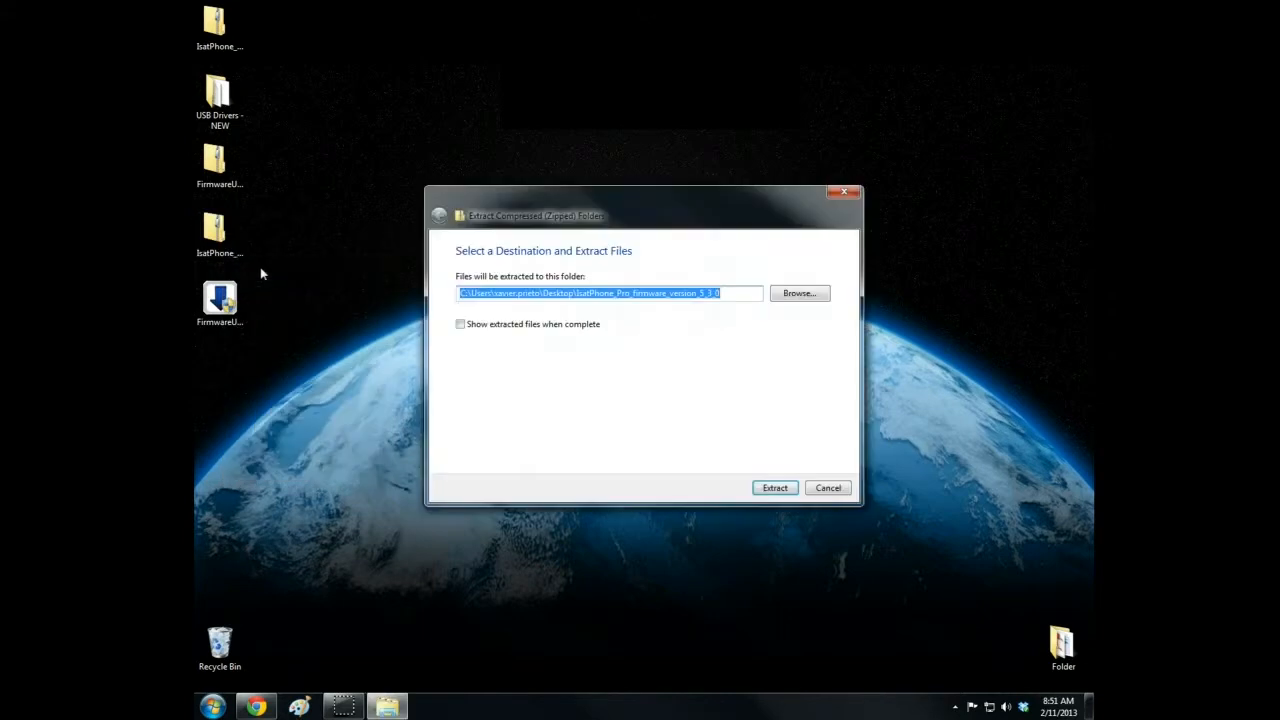
click(798, 292)
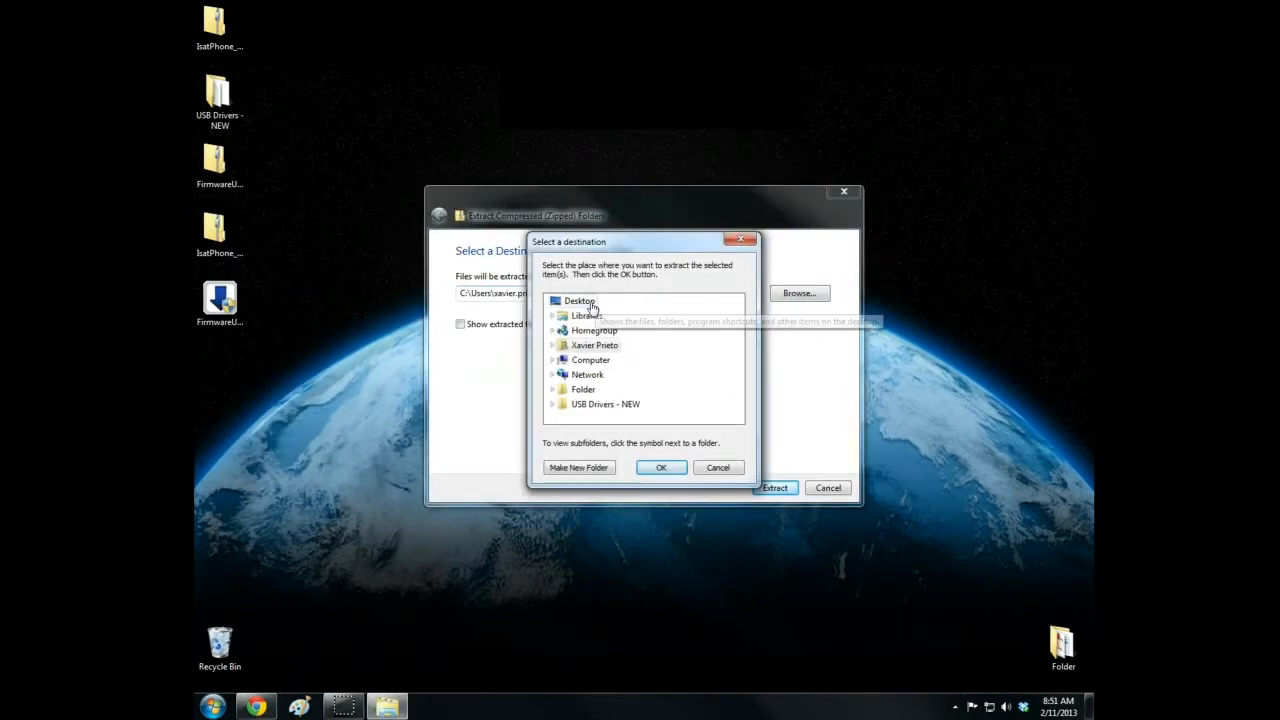
click(660, 468)
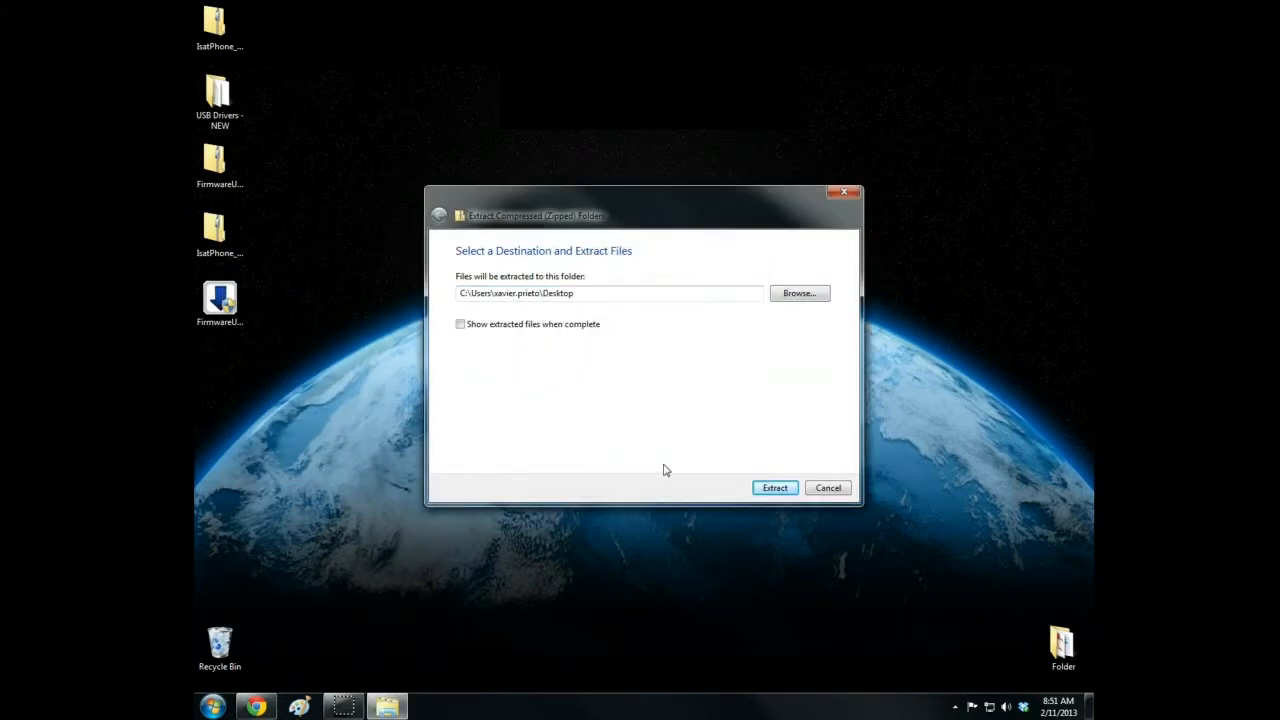
click(774, 488)
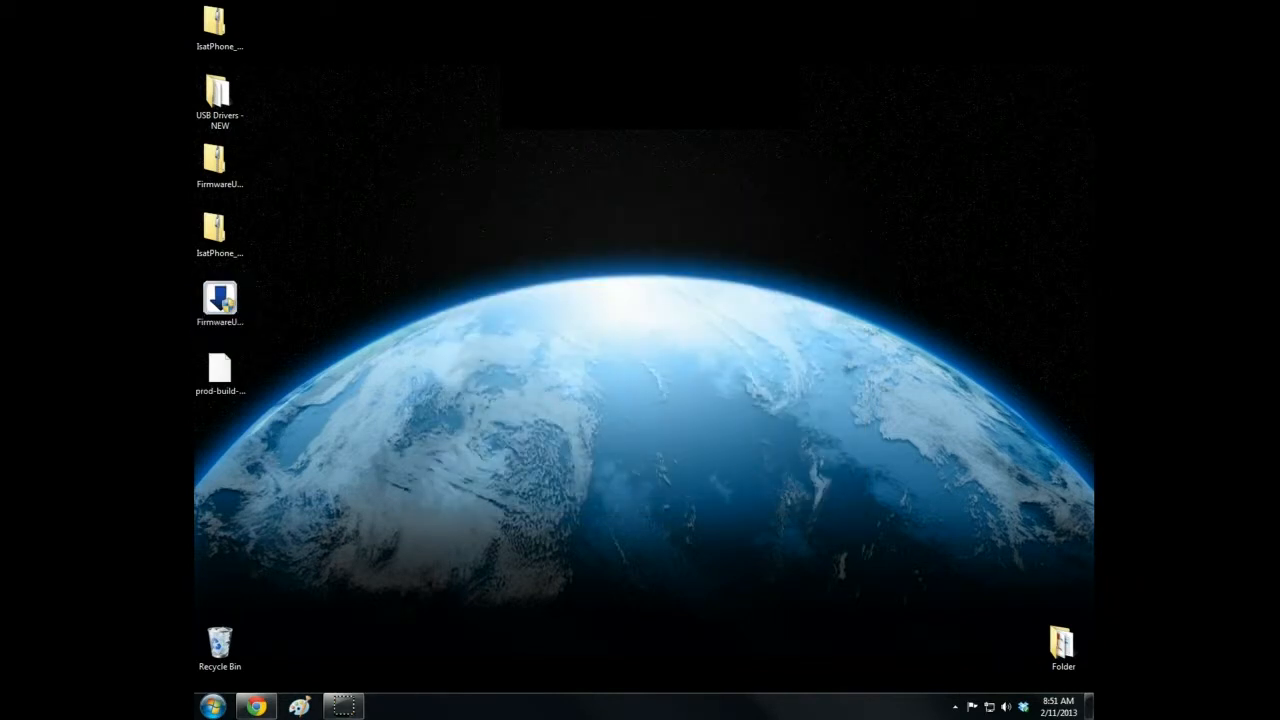
Install the firmware upgrade tool in English, accepting the licence agreement, and finish Setup
double_click(220, 300)
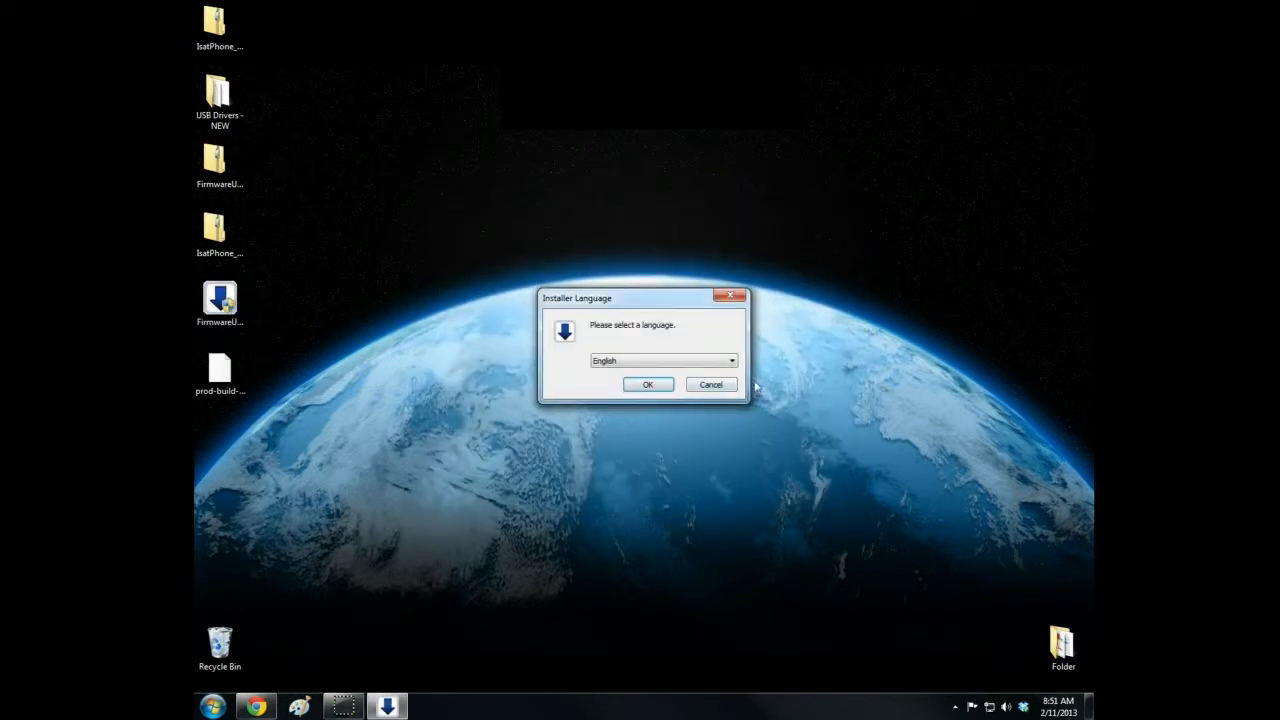
click(648, 384)
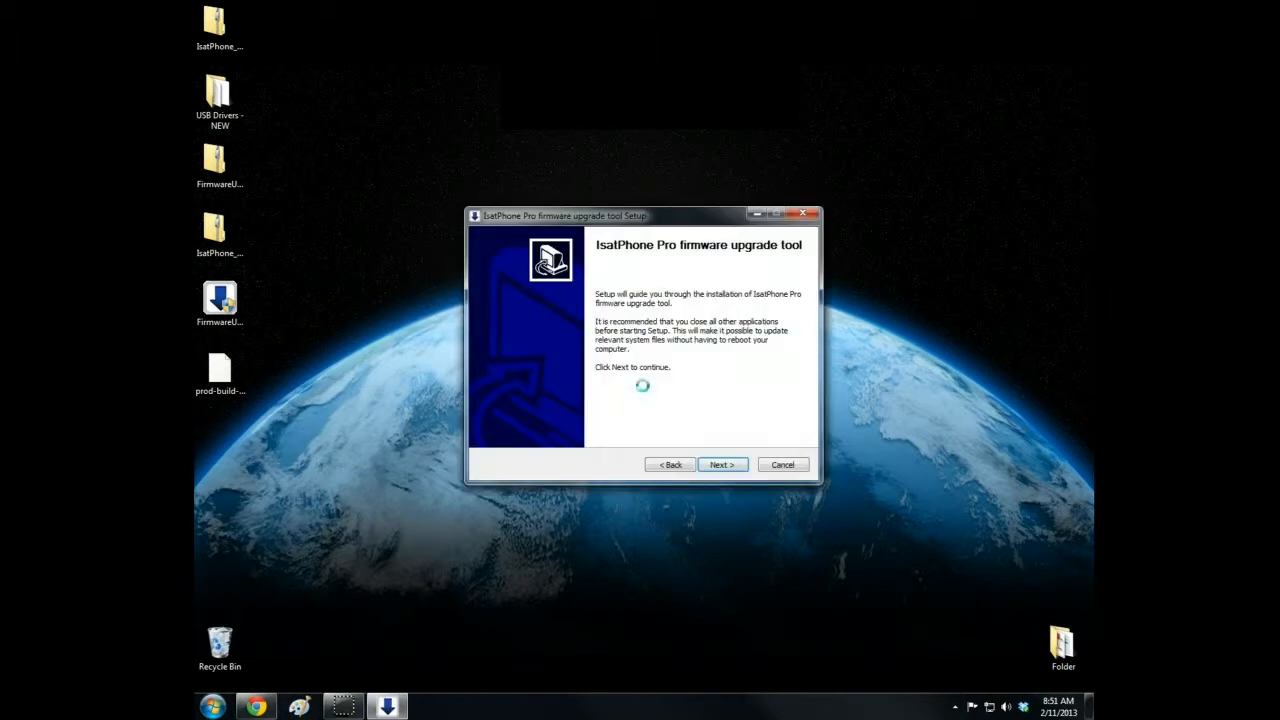
click(720, 464)
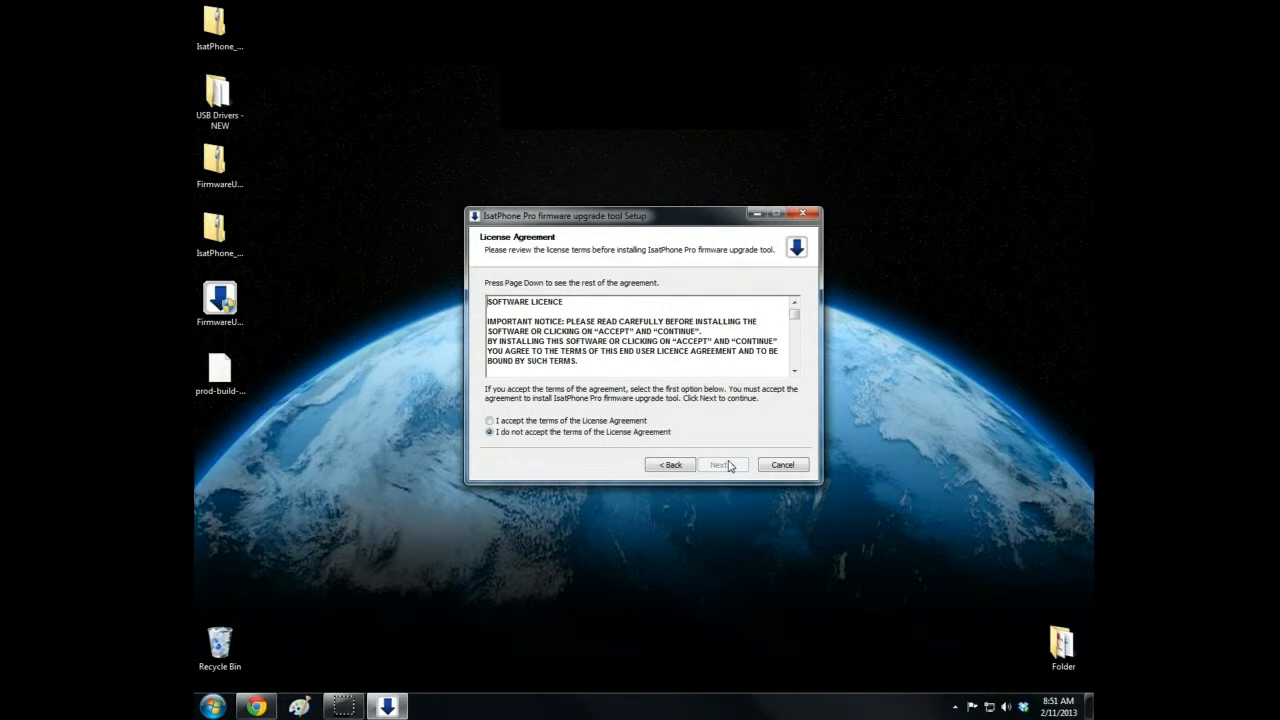
click(488, 420)
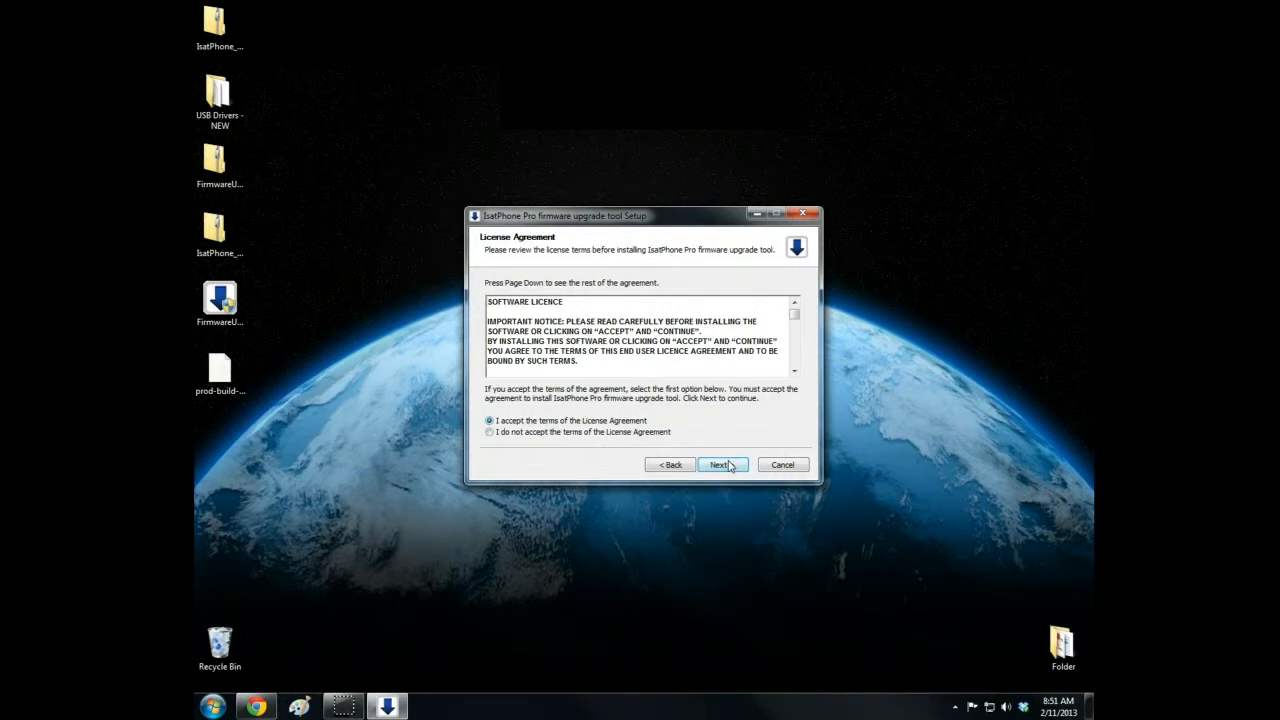
click(720, 464)
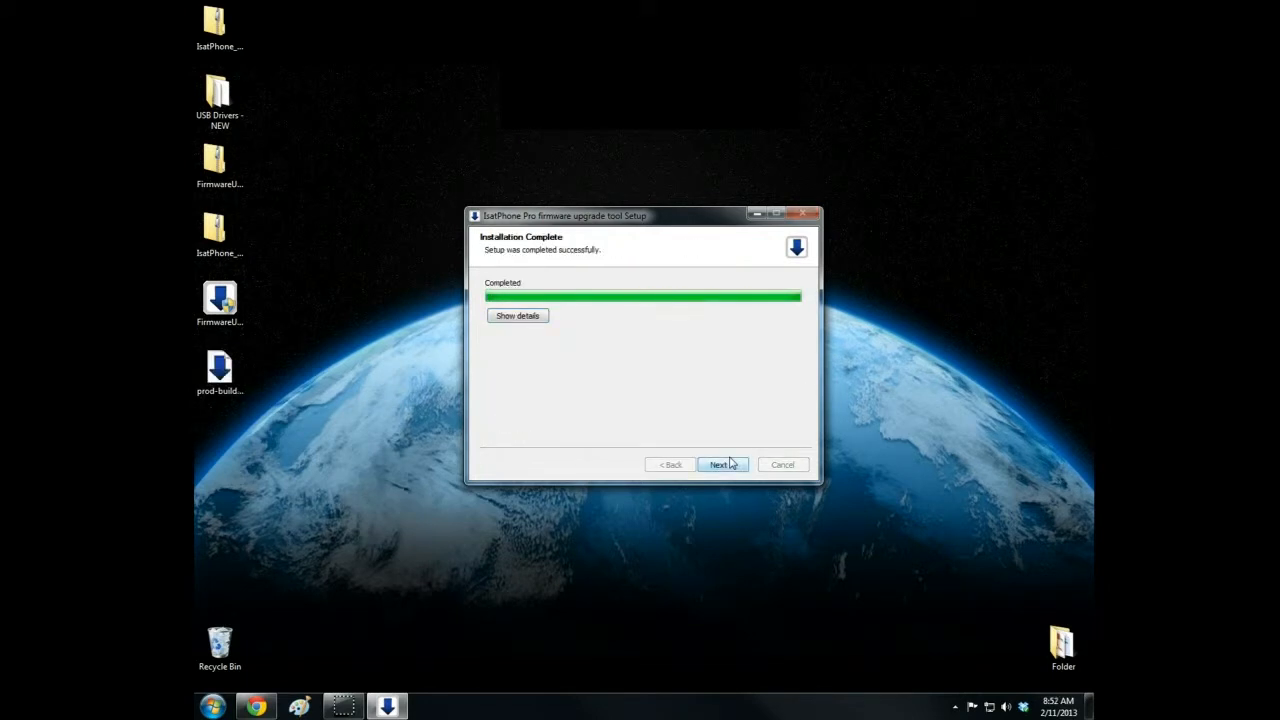
click(720, 464)
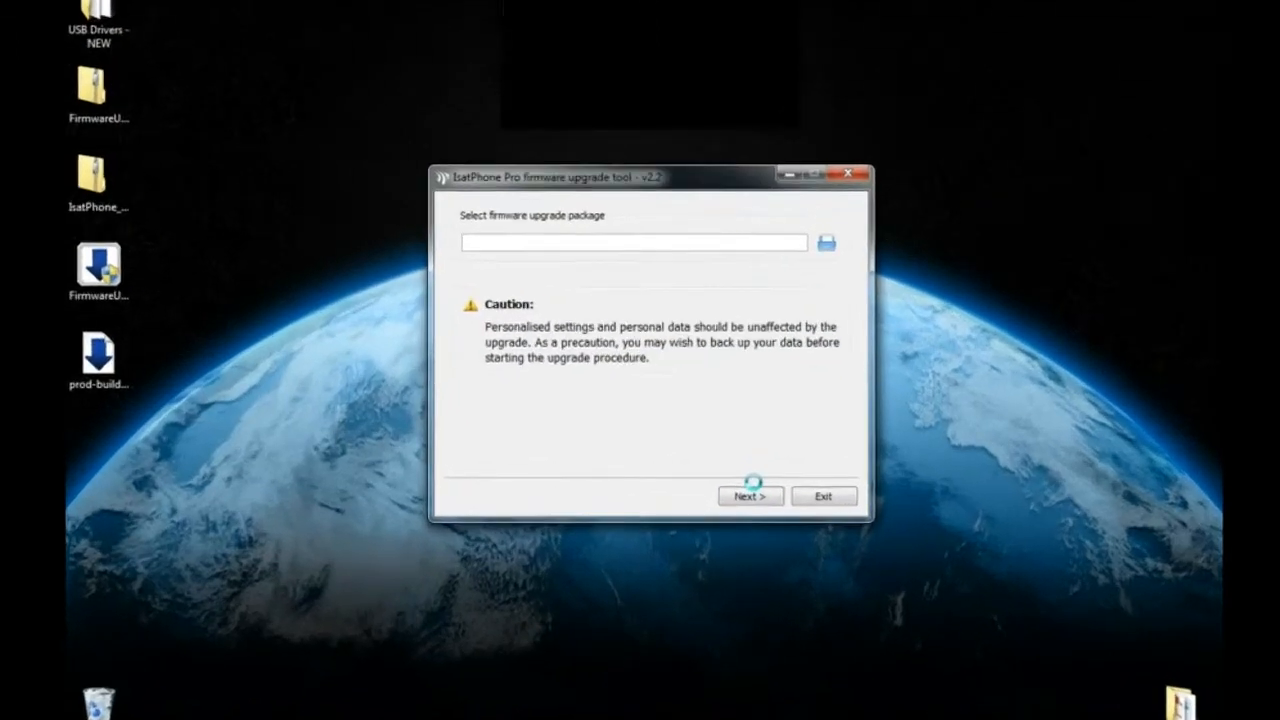
Load prod-build-v5.3.0-DFU.fpk from the Desktop and advance to the upgrade progress page
click(826, 242)
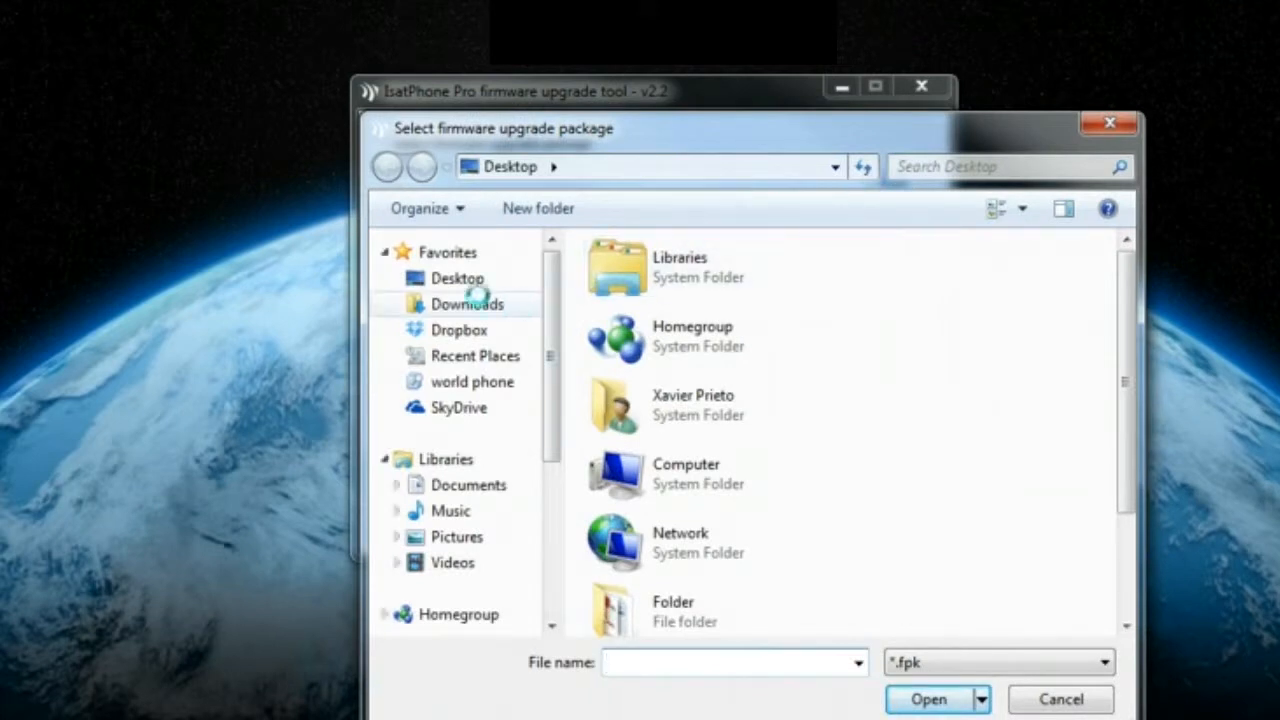
scroll(down, 3)
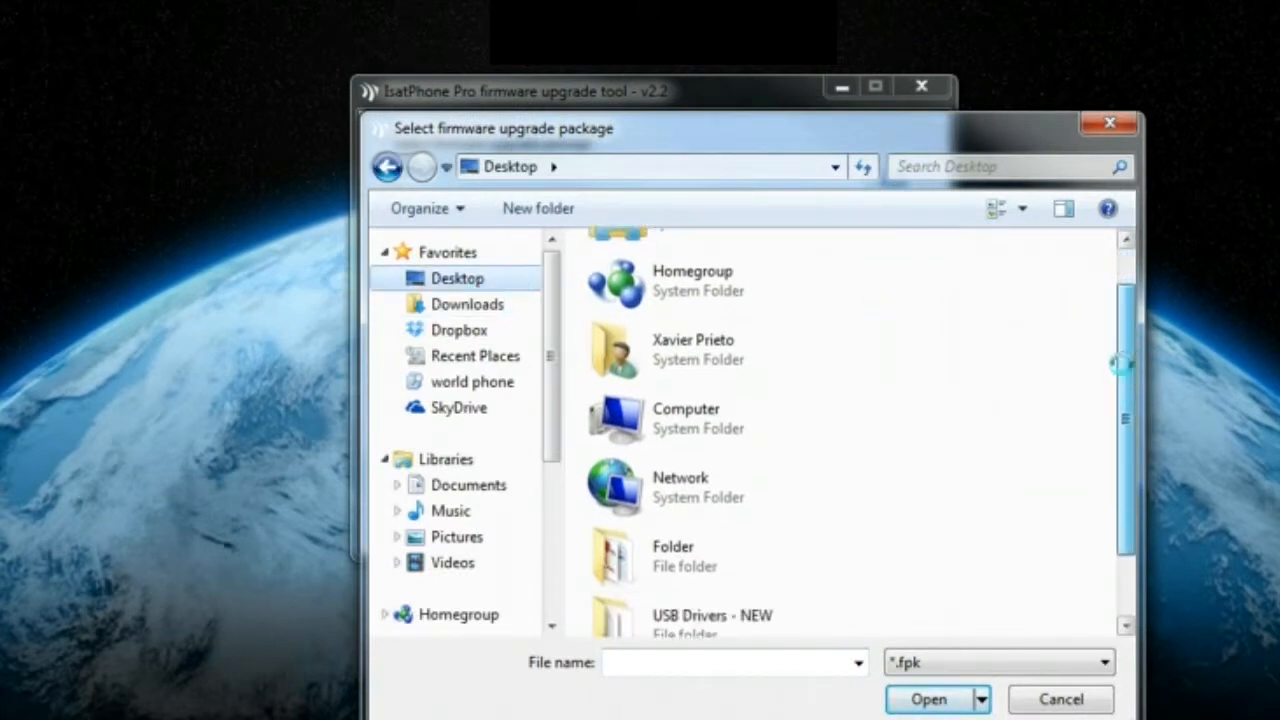
scroll(down, 3)
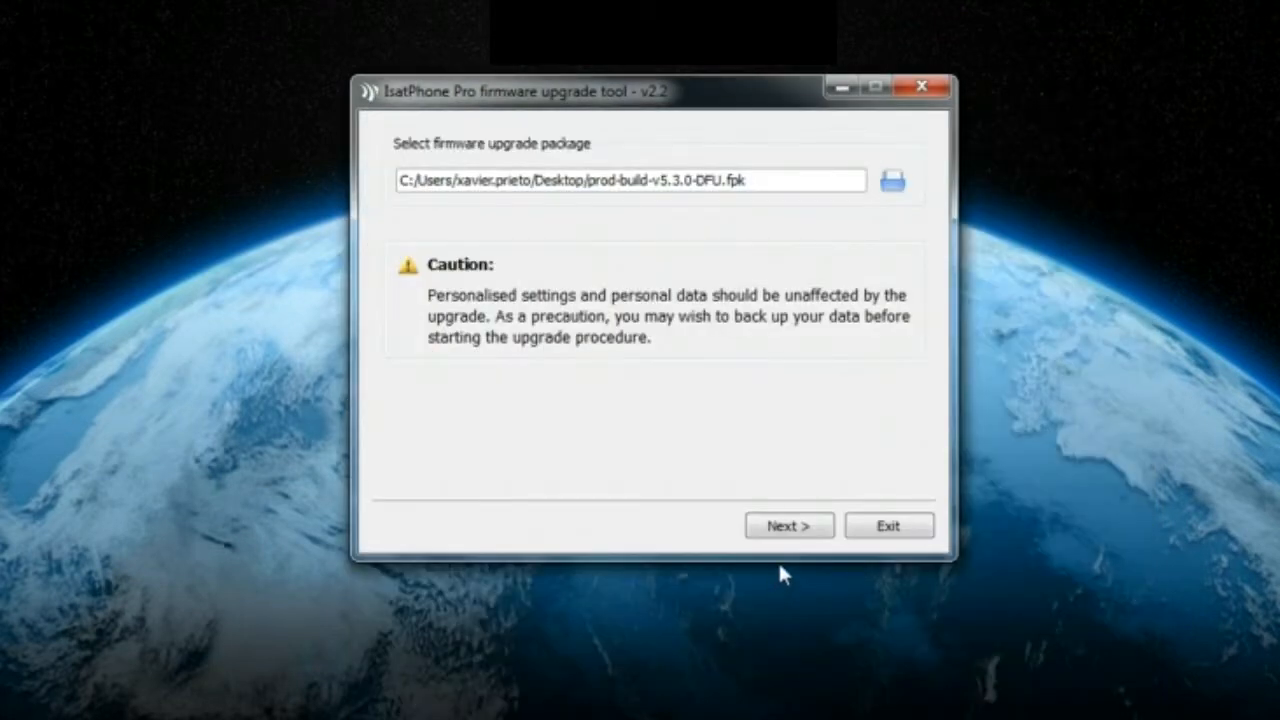
click(788, 524)
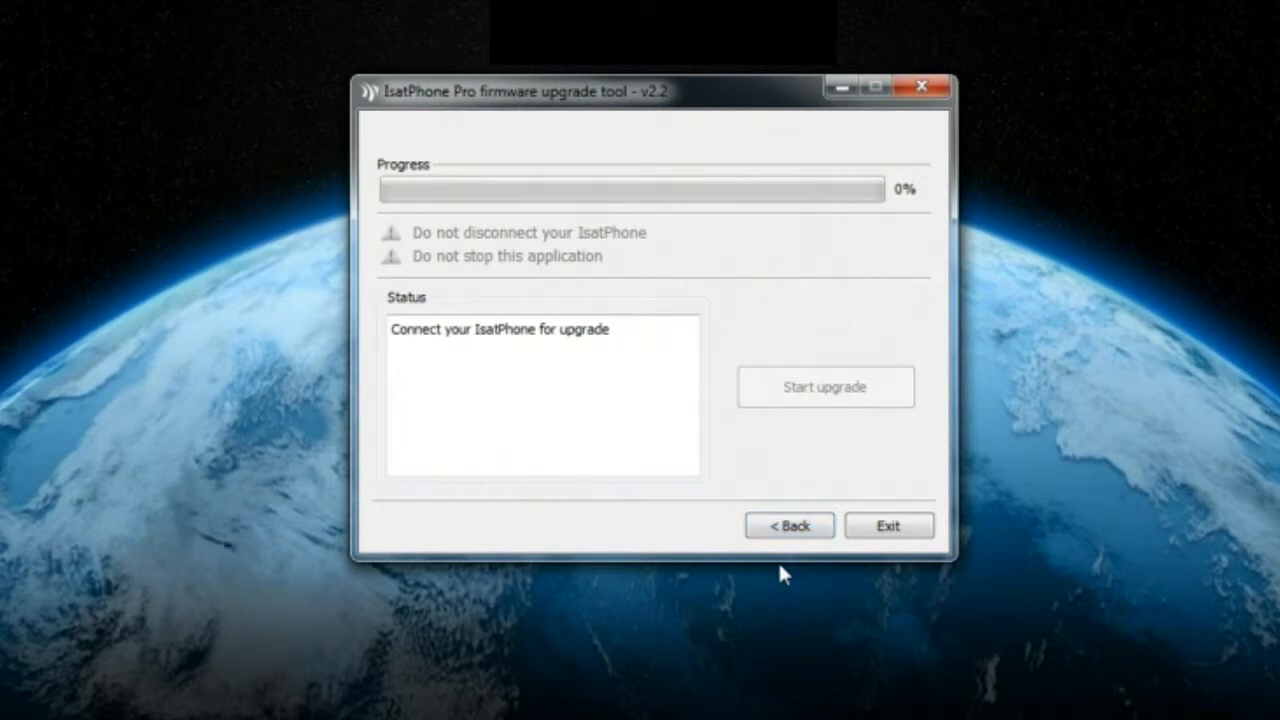
mouse_move(822, 482)
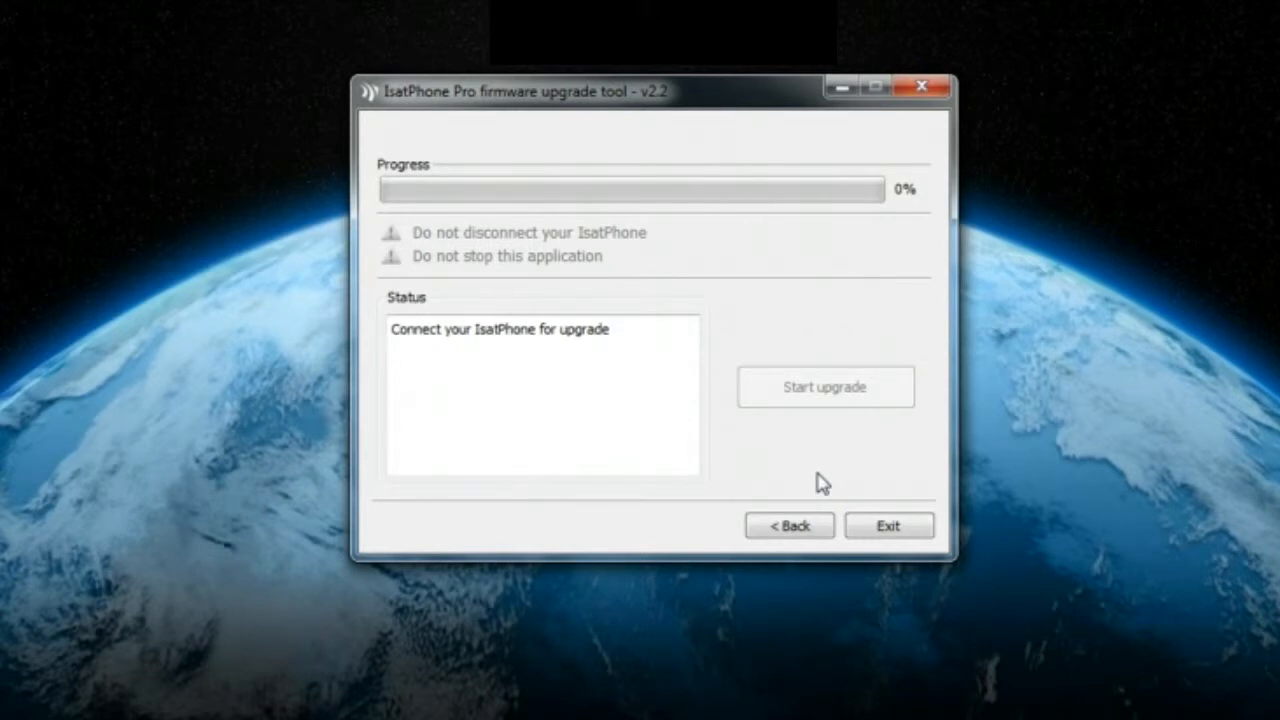
mouse_move(784, 572)
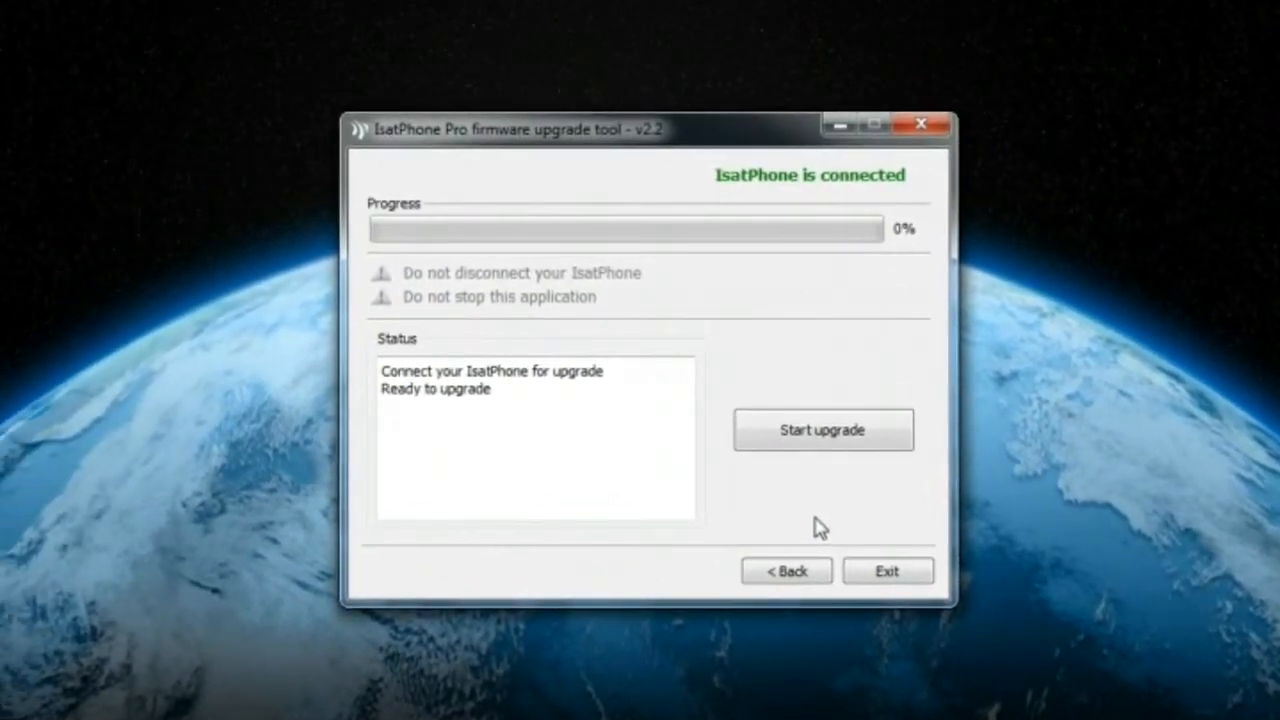
mouse_move(822, 430)
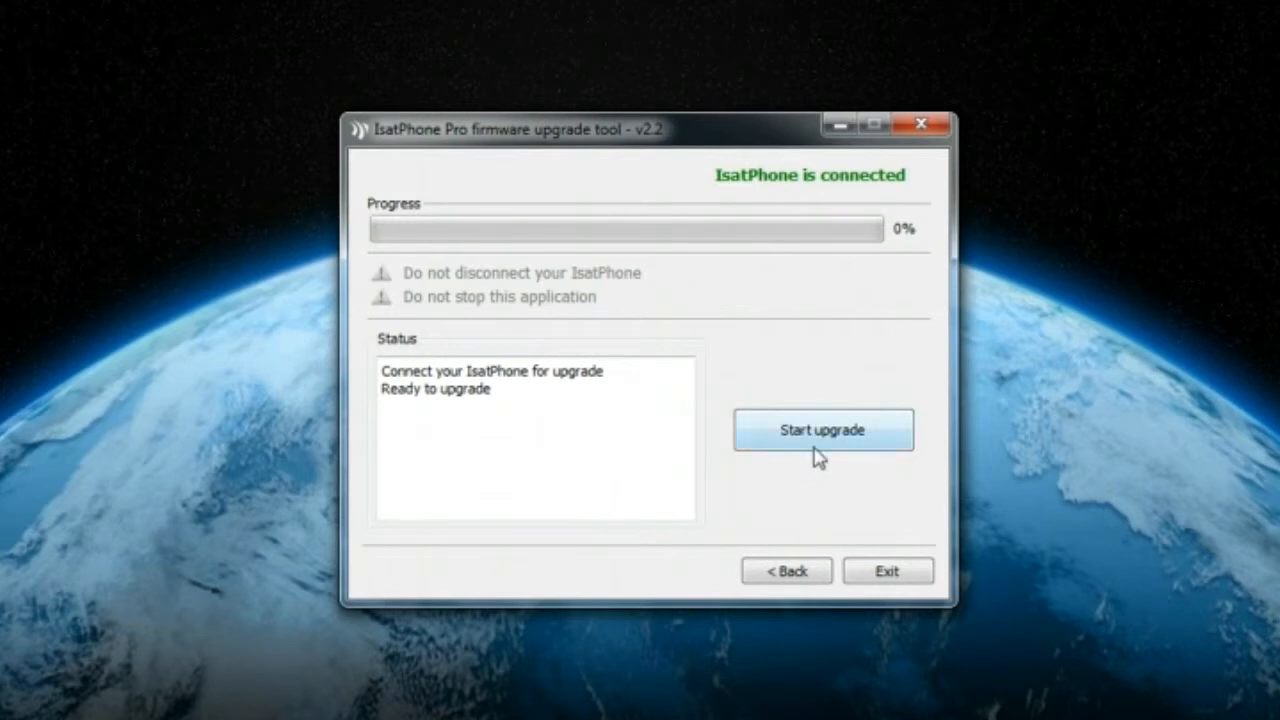
Start the upgrade, reach 100% 'Device upgraded successfully', and finish to close the tool
click(822, 428)
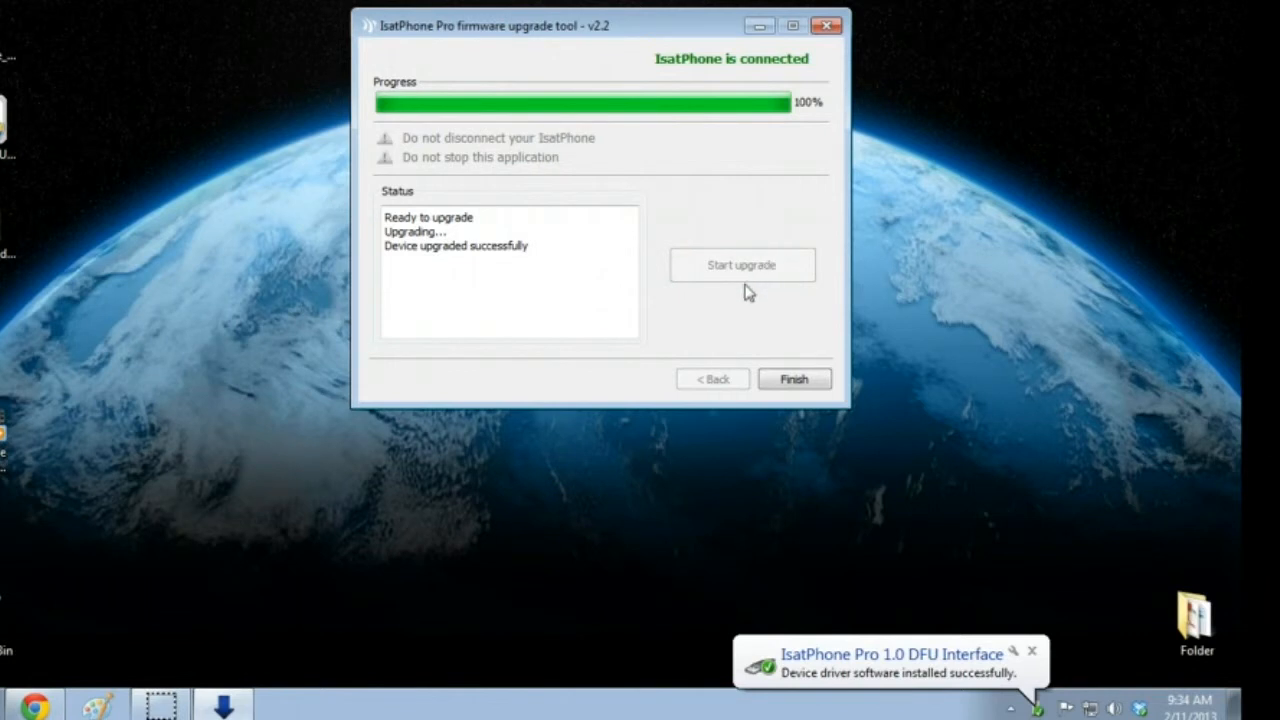
click(794, 378)
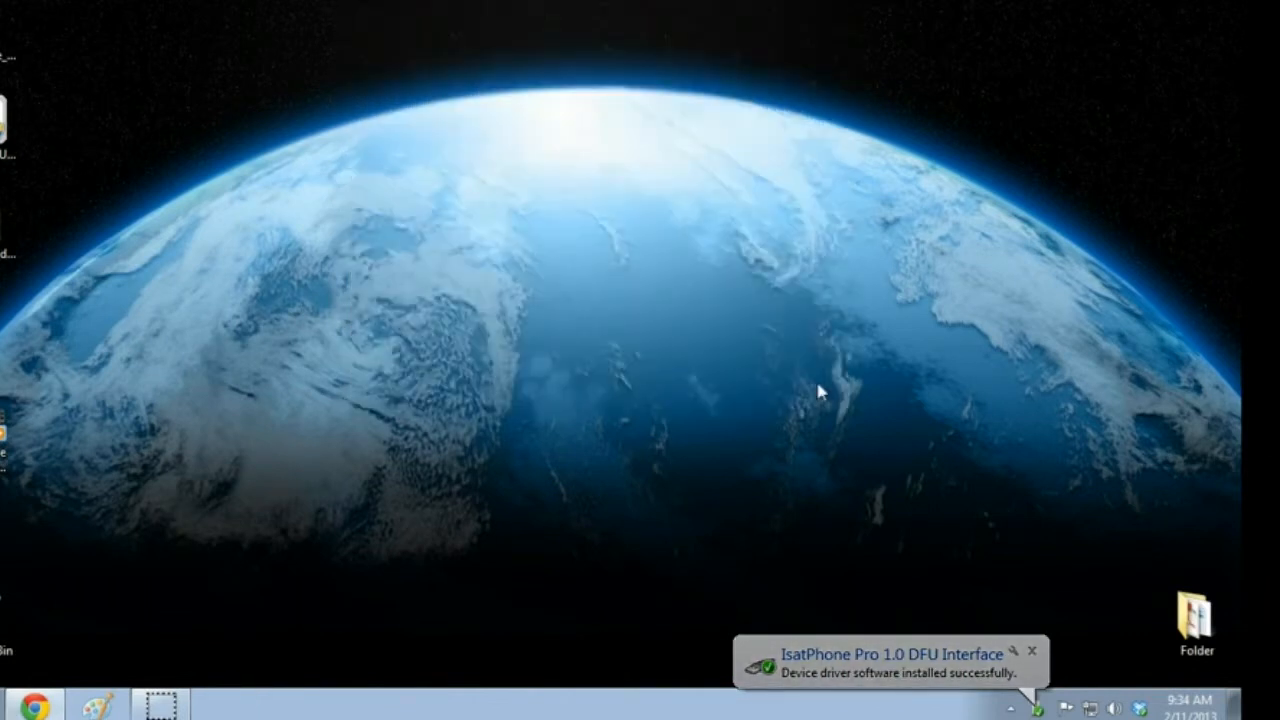